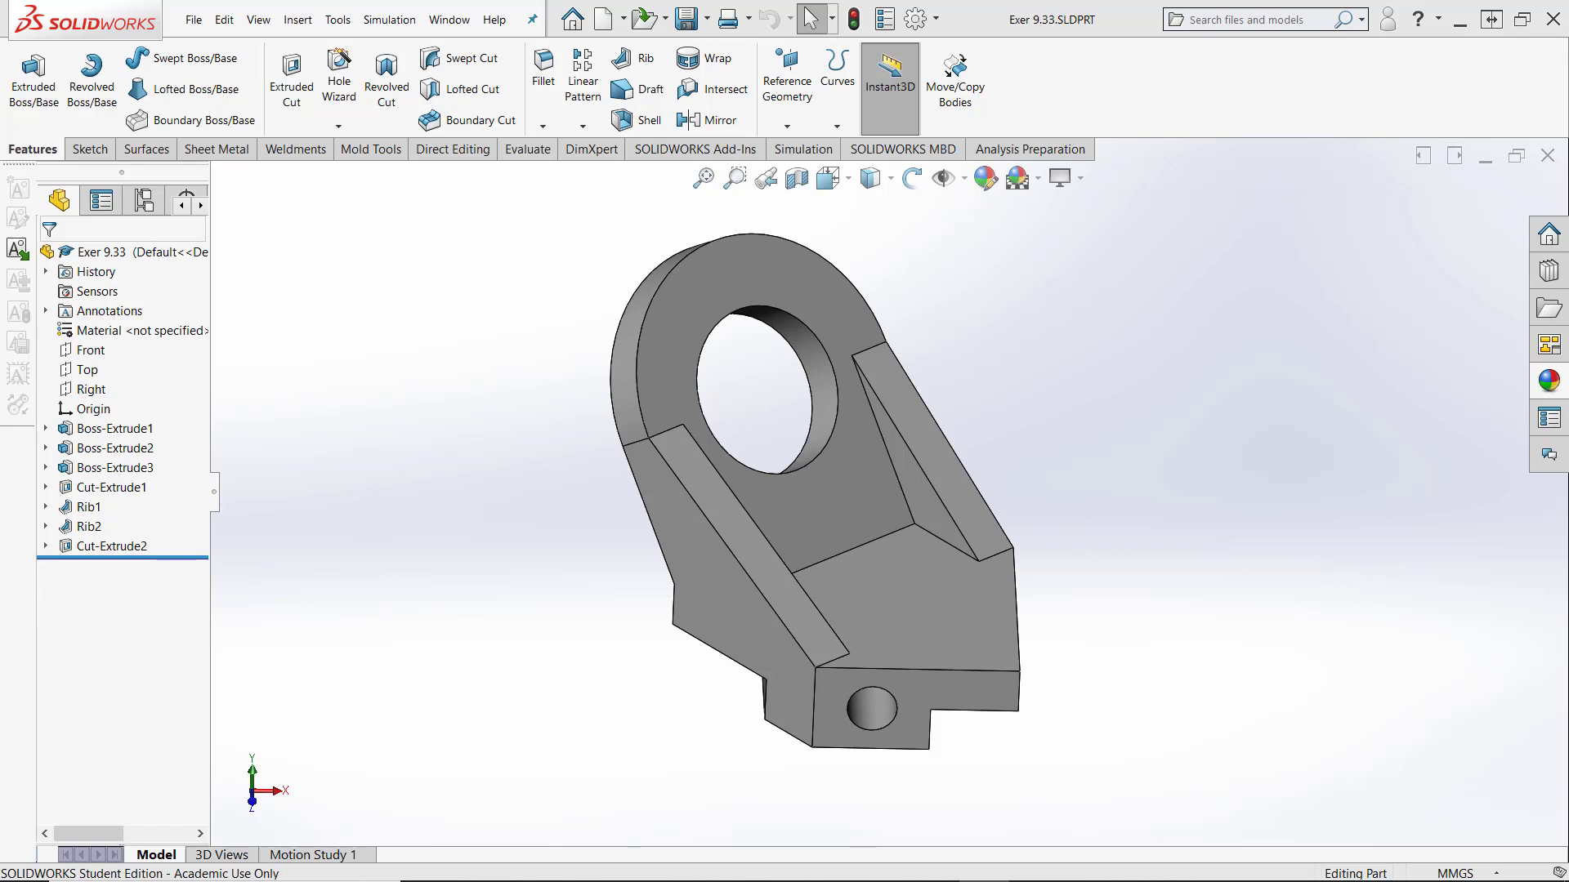
mouse_move(1288, 378)
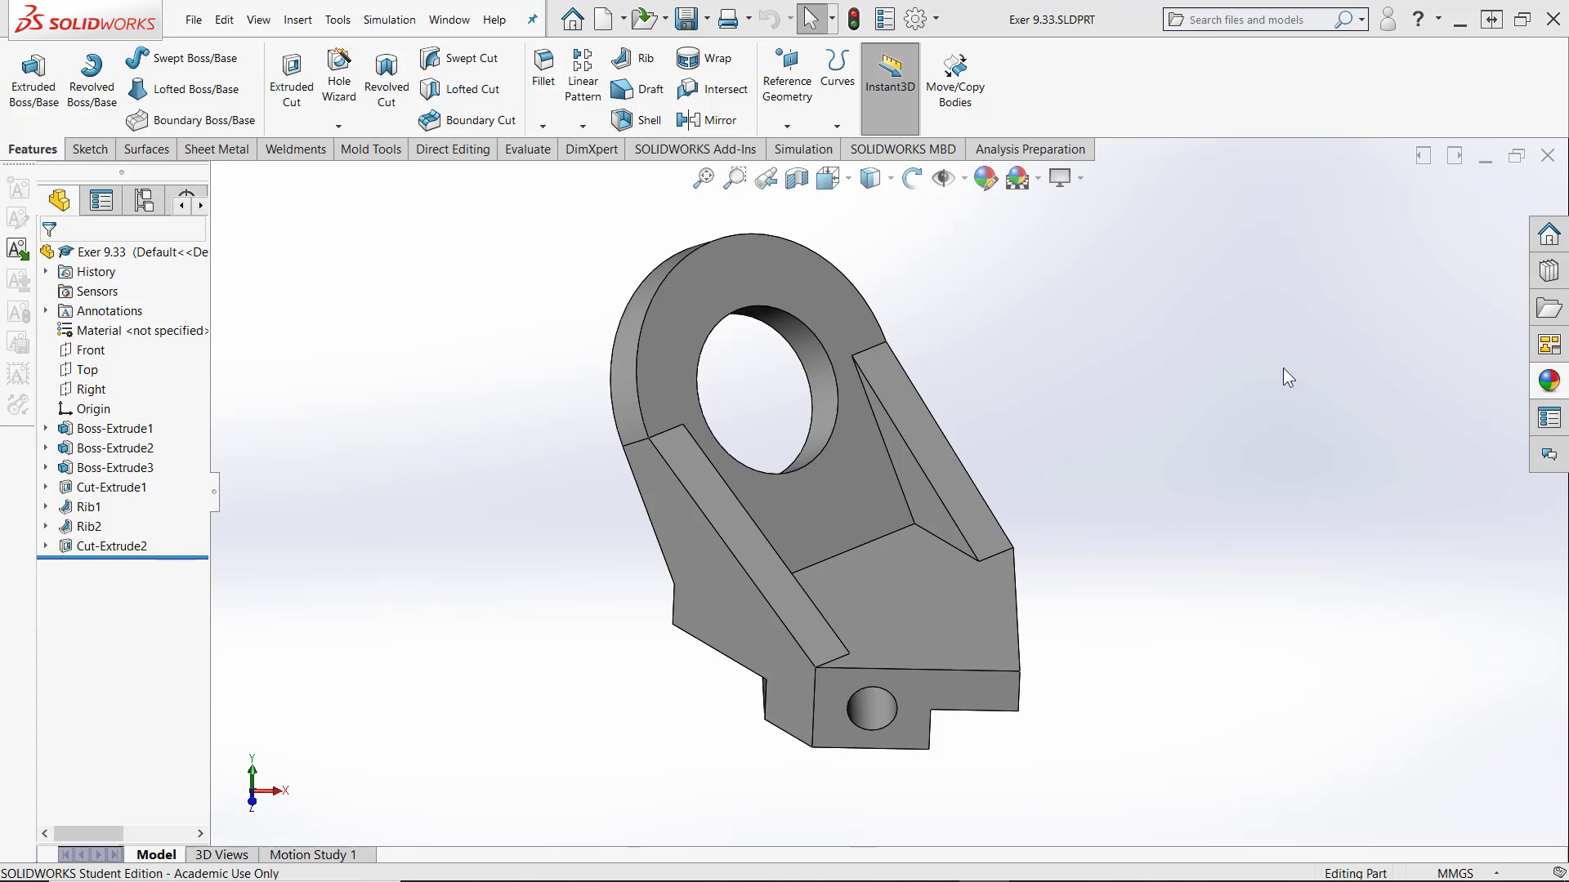
mouse_move(1184, 427)
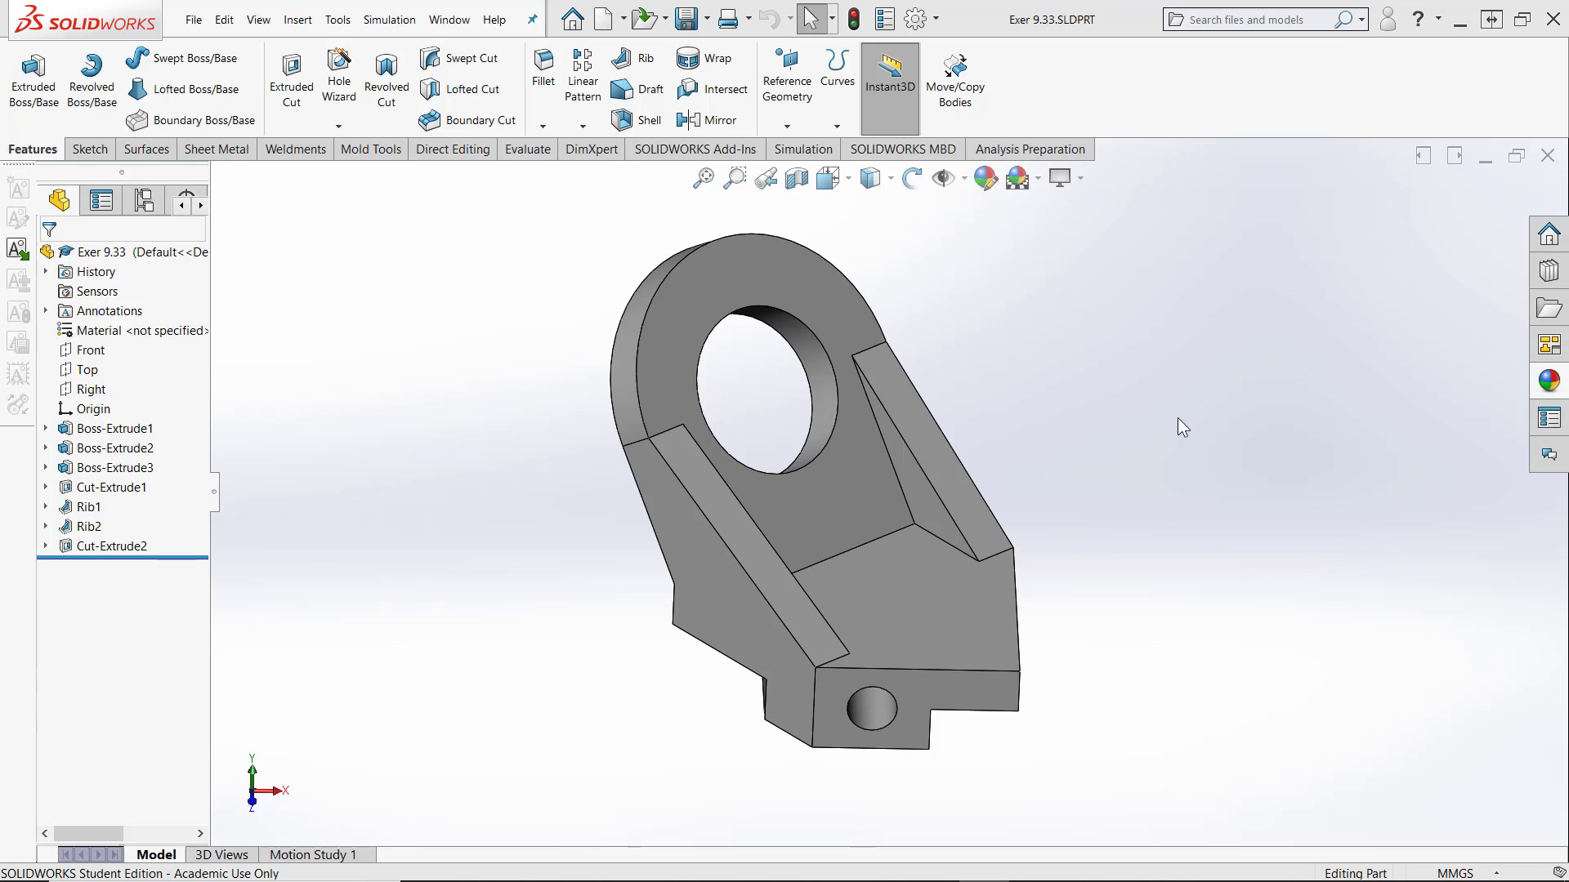
mouse_move(827, 178)
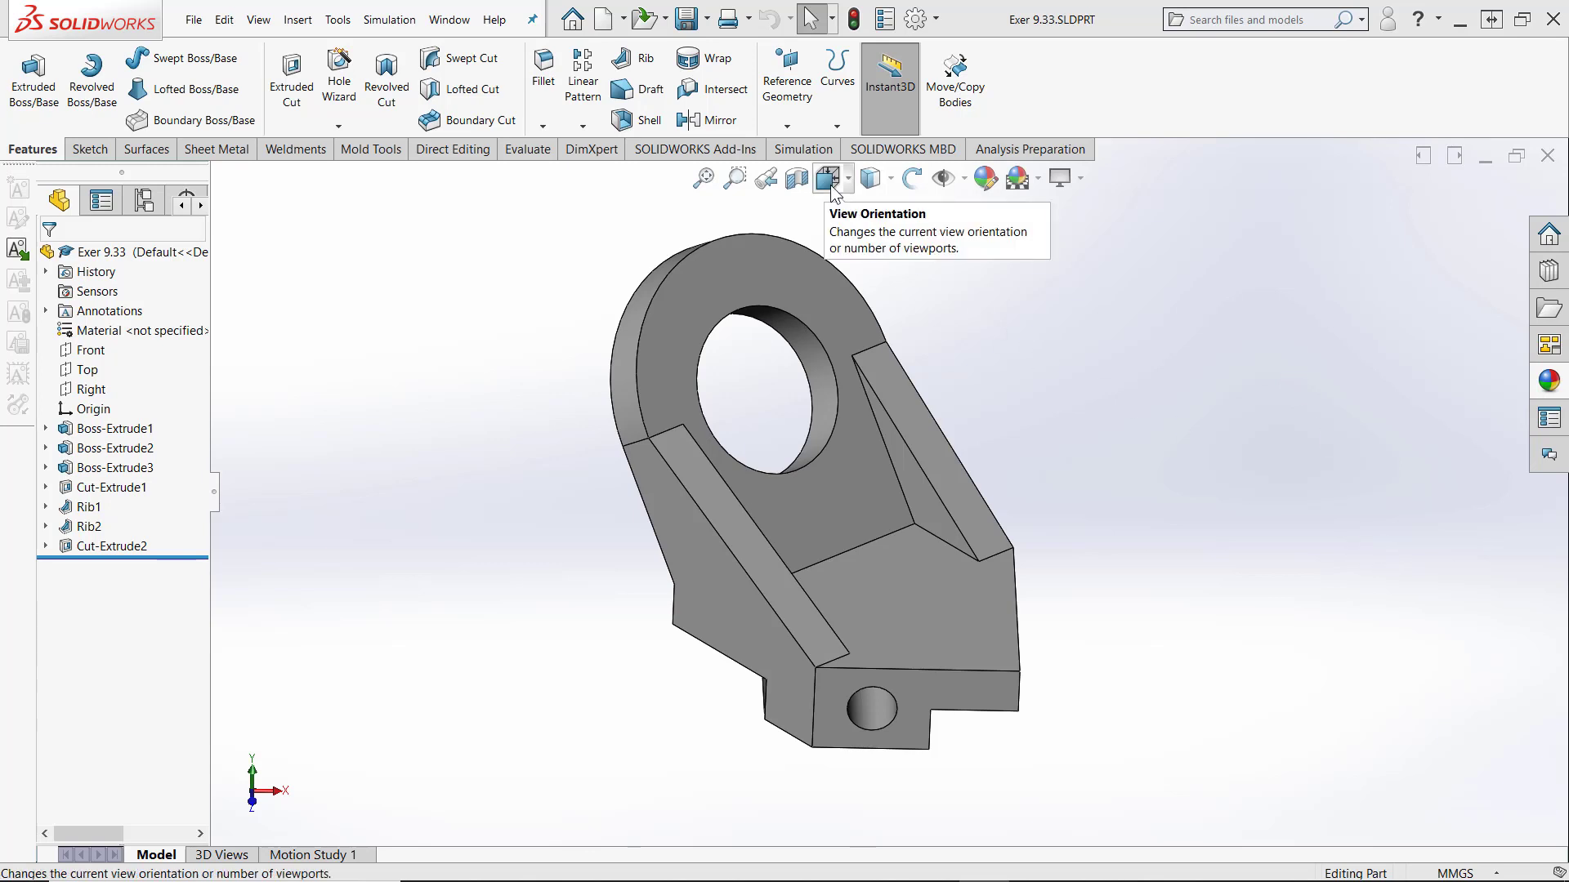
Step: Show the bracket in the Front view and reopen the View Orientation flyout
left_click(826, 177)
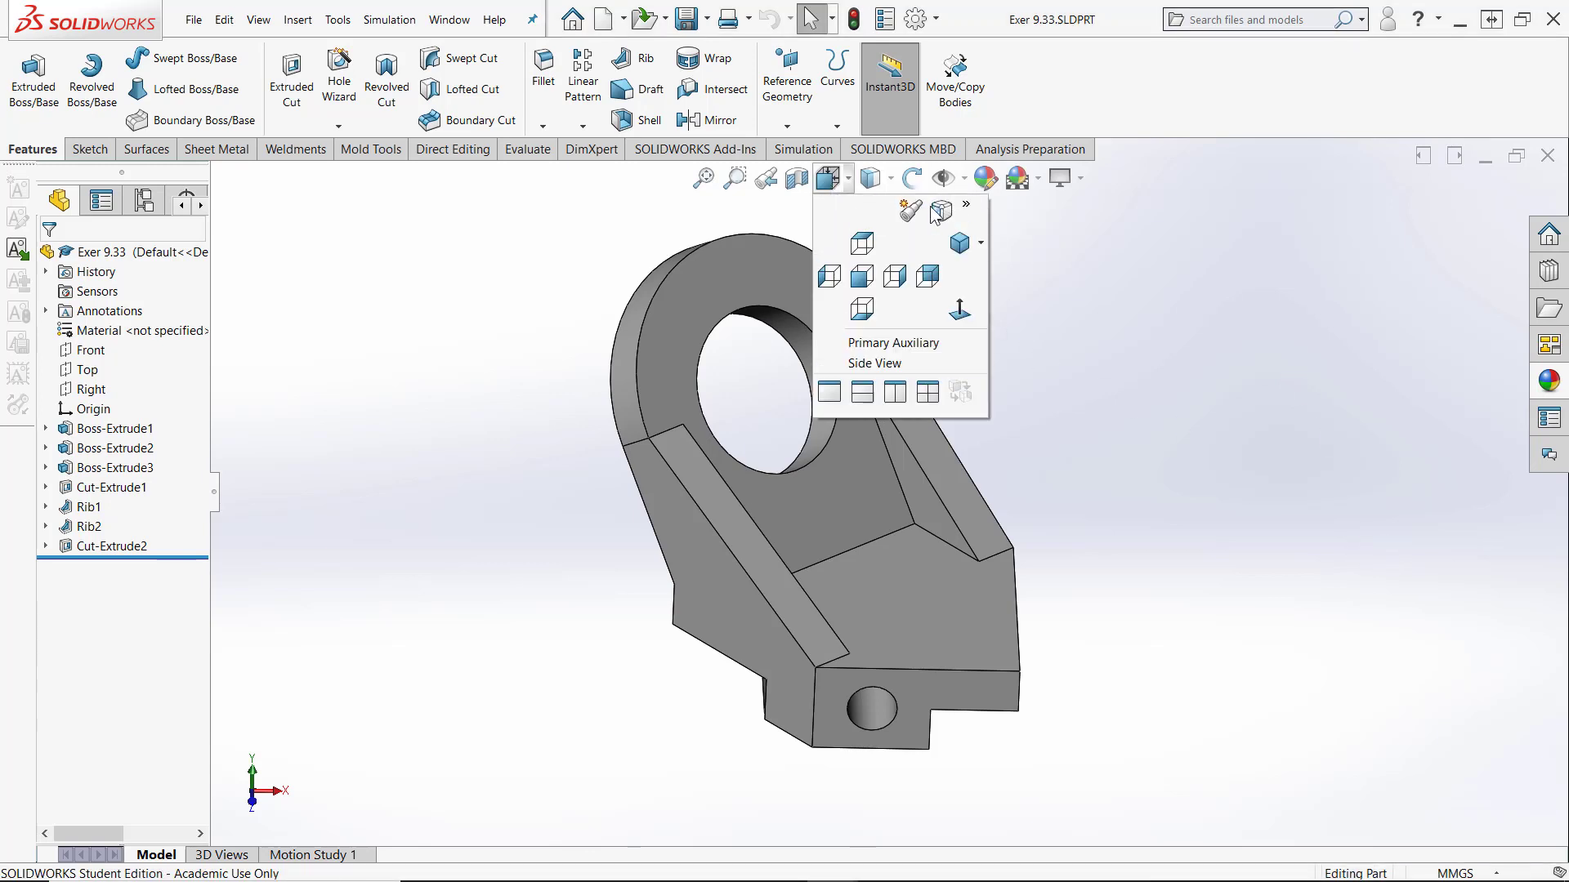
left_click(863, 277)
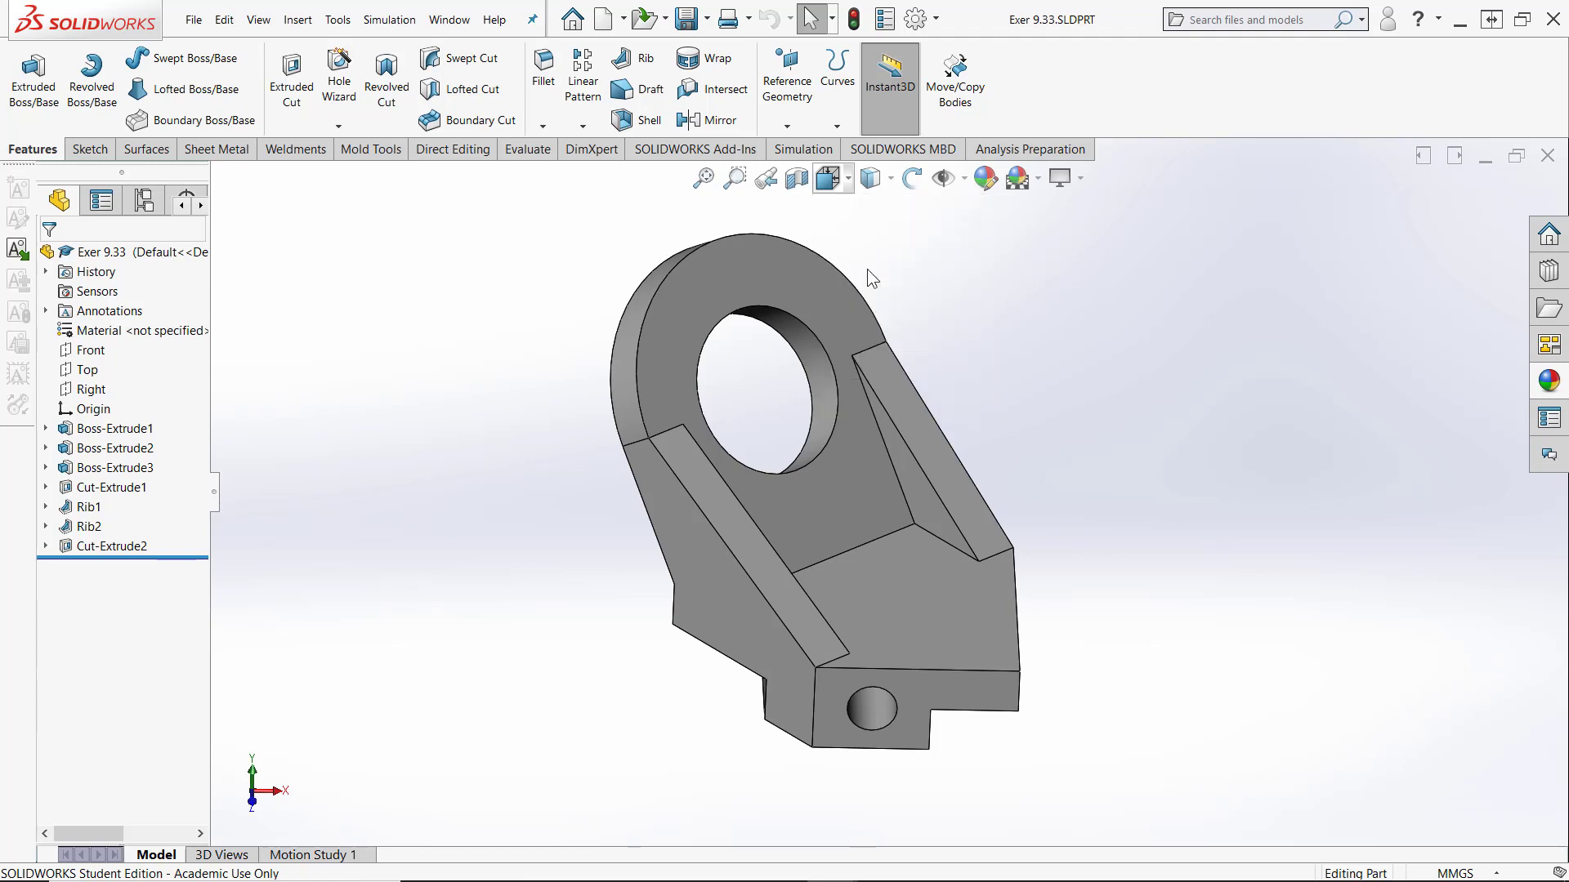
left_click(829, 178)
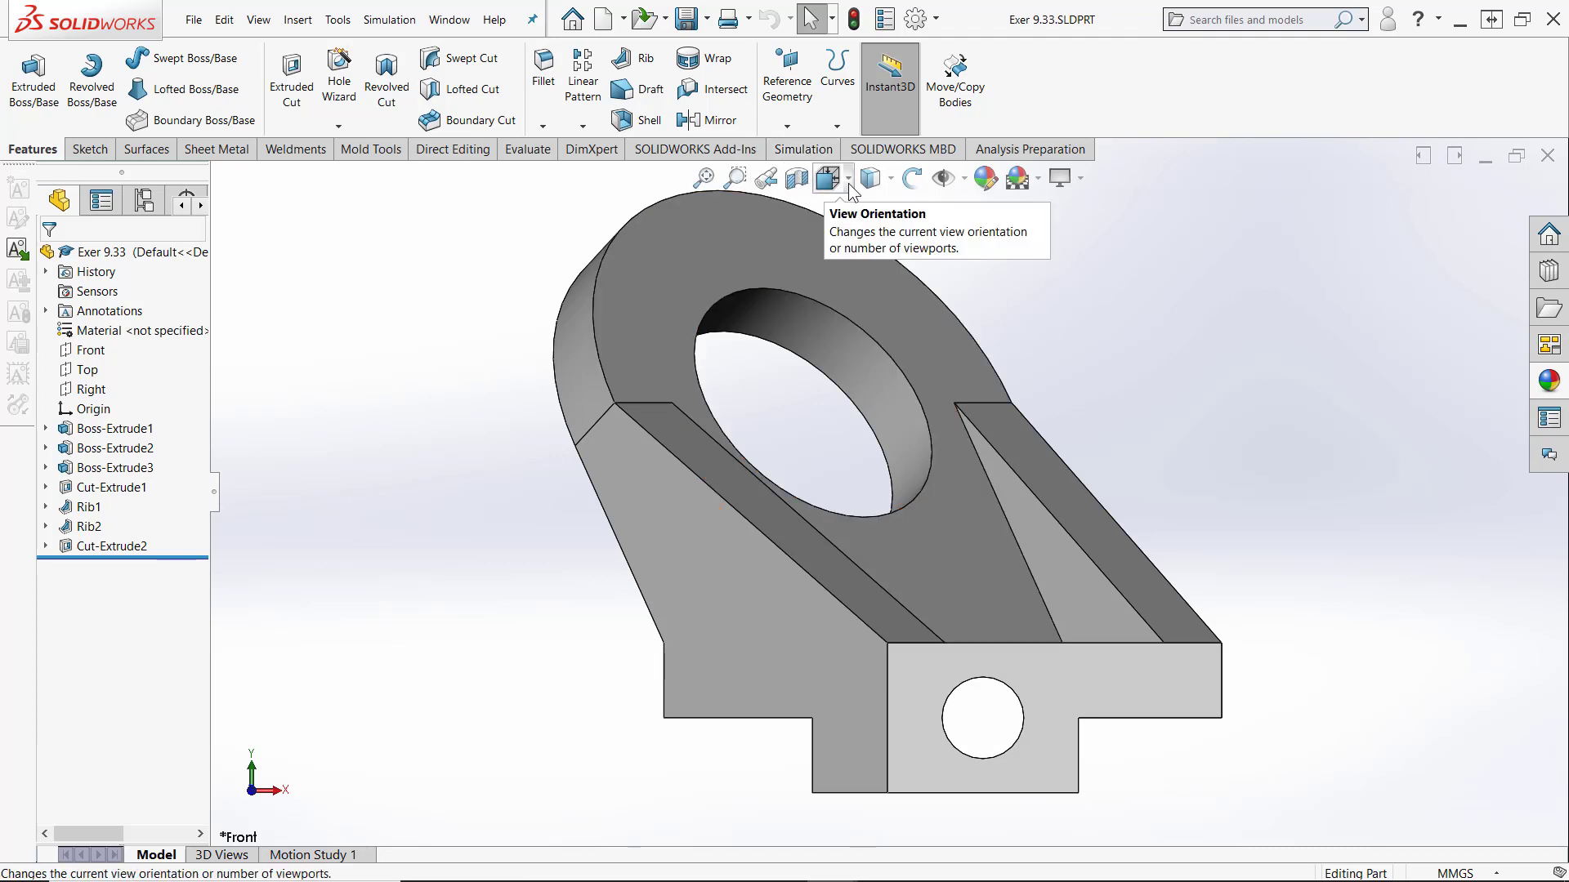
left_click(826, 179)
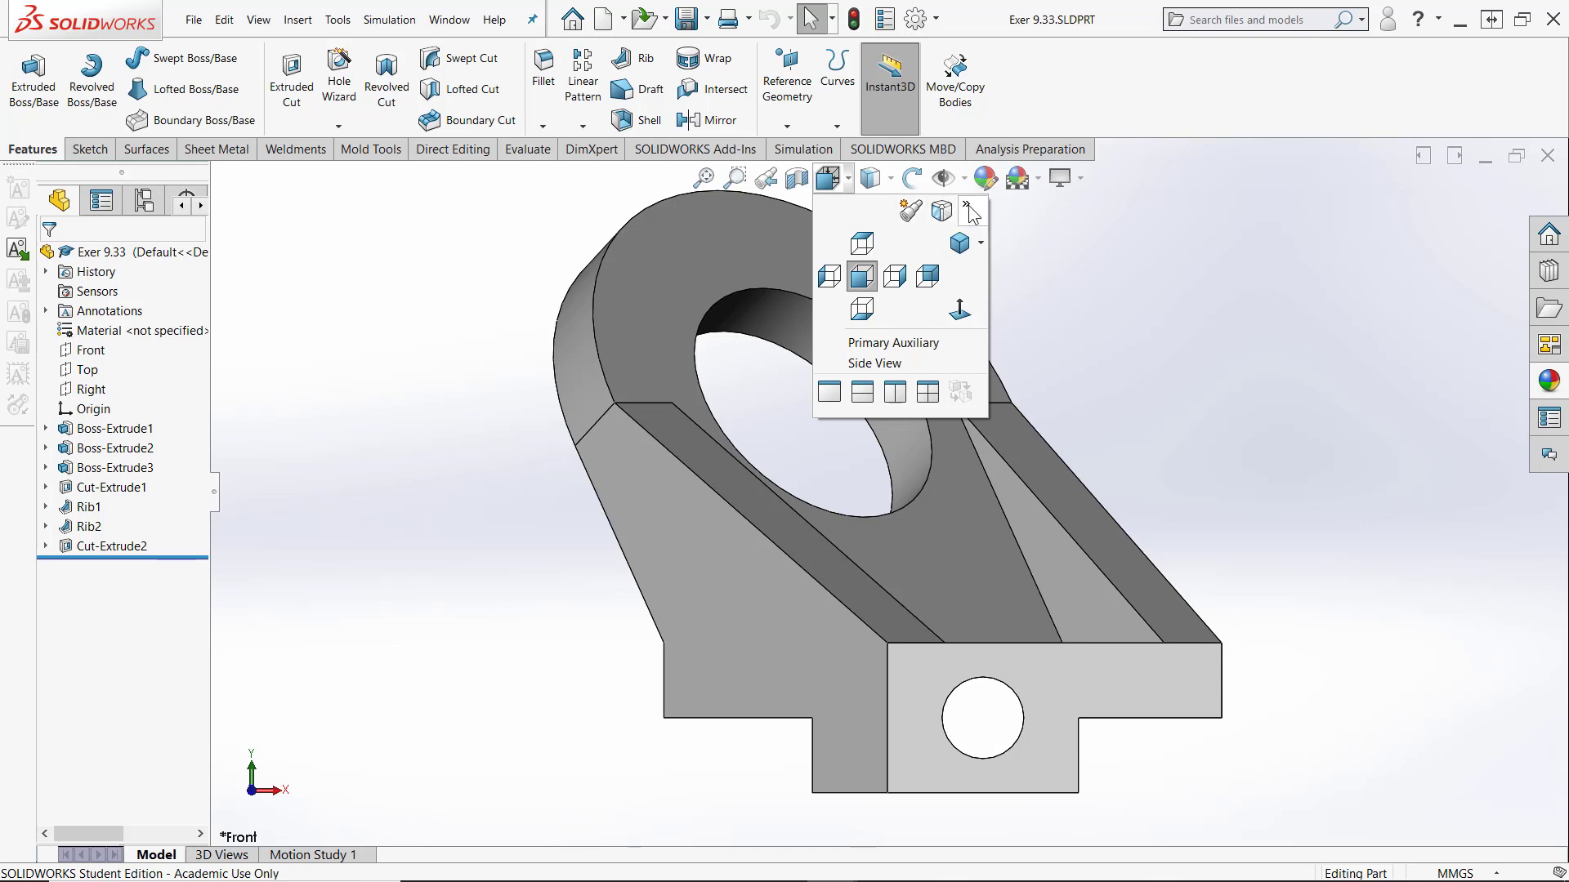
Step: Pin the View Orientation flyout so it stays open as the Orientation panel
left_click(967, 213)
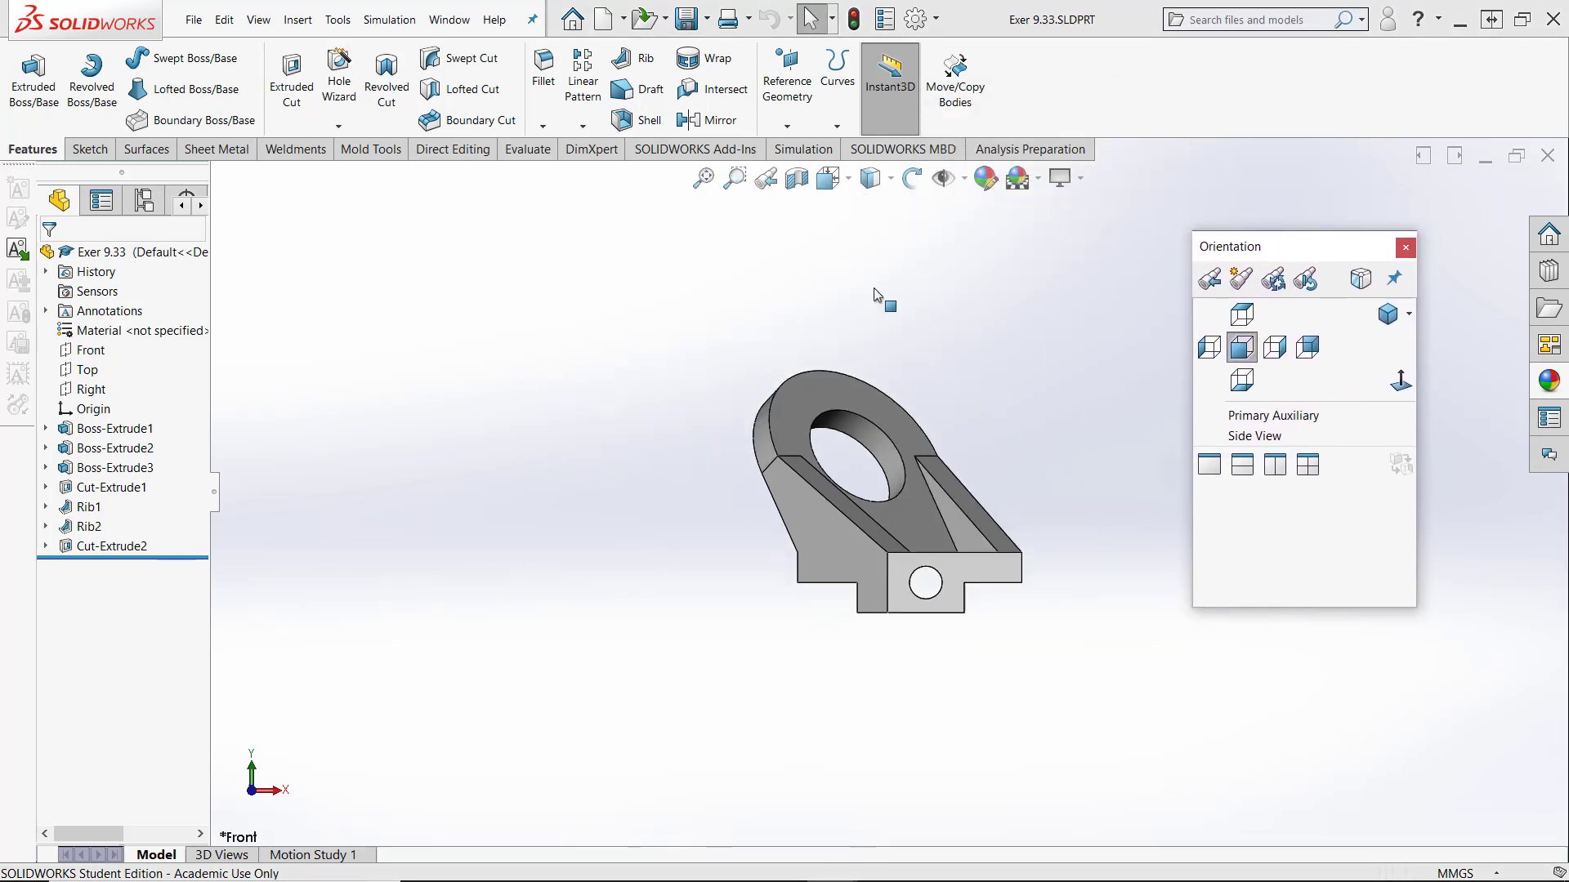
mouse_move(1394, 278)
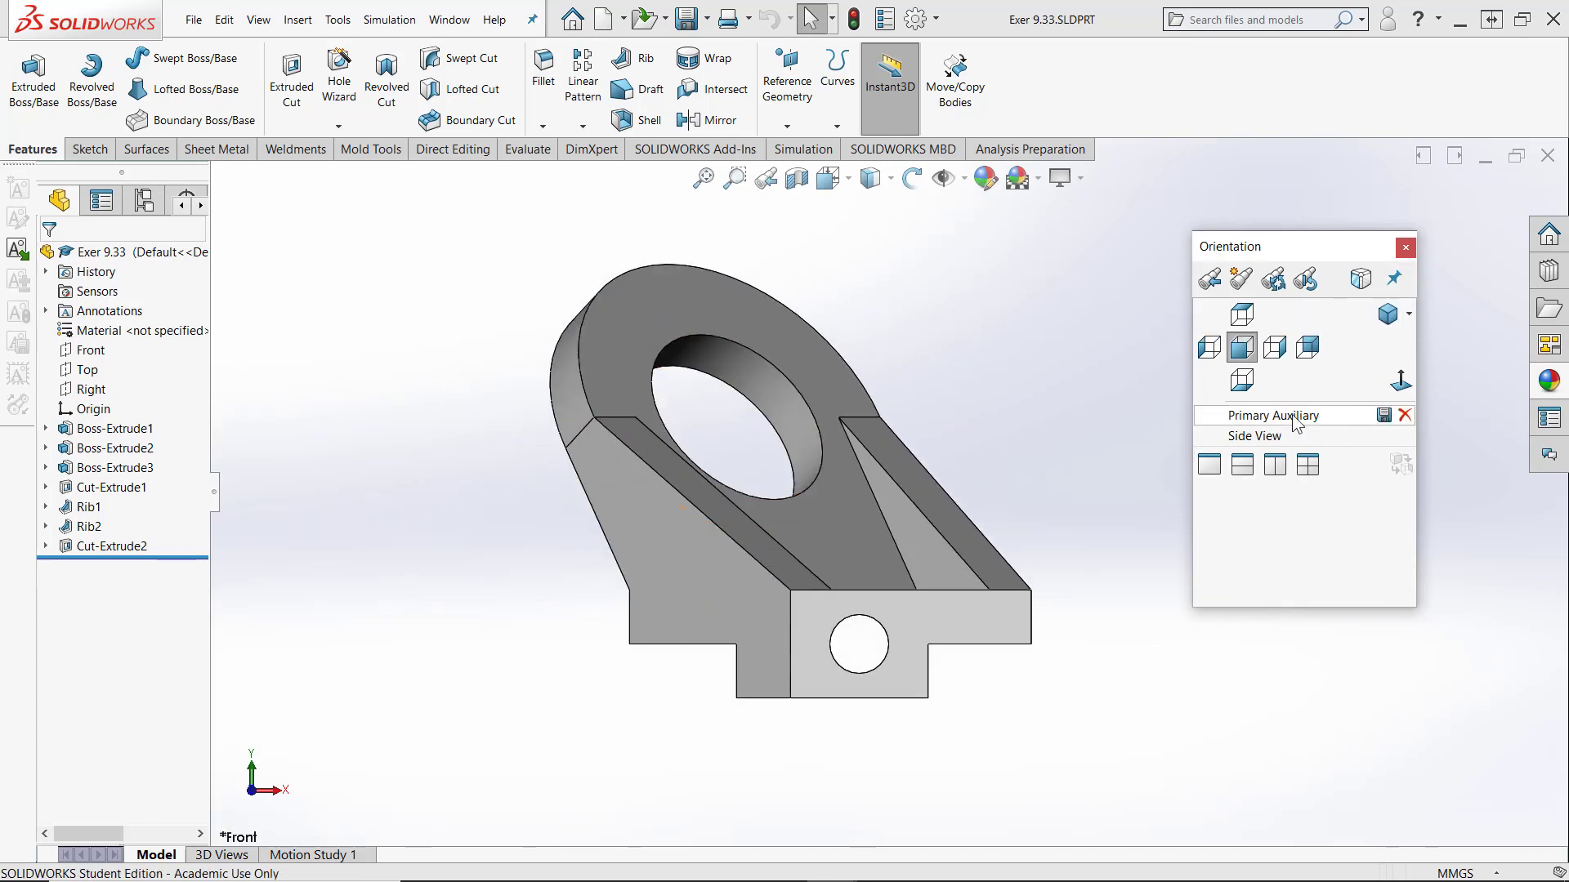
mouse_move(1400, 380)
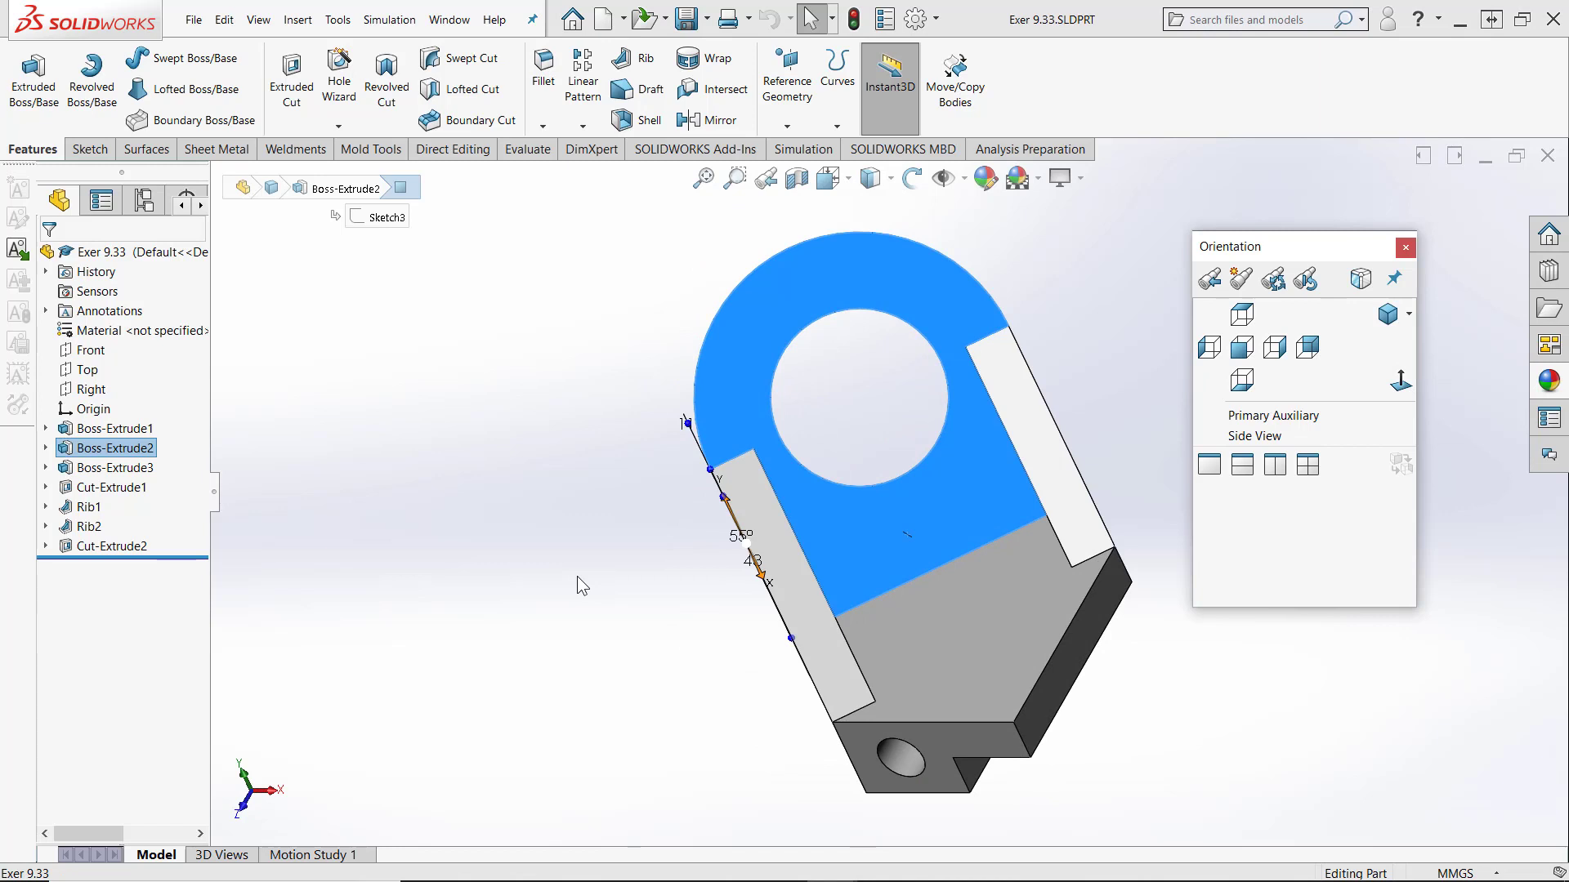
mouse_move(567, 598)
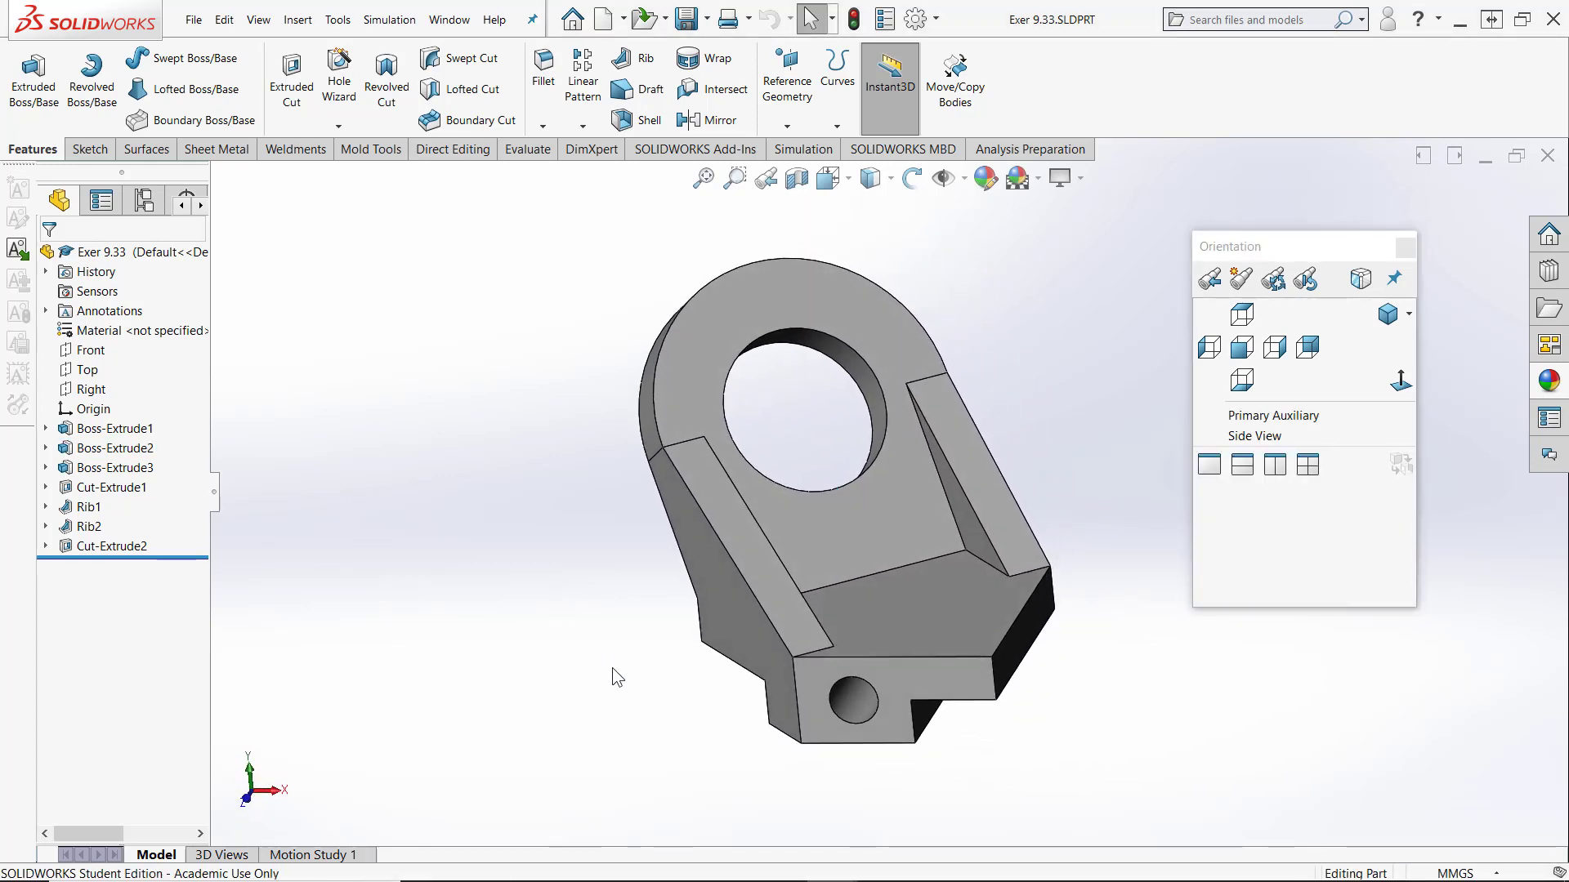
mouse_move(853, 554)
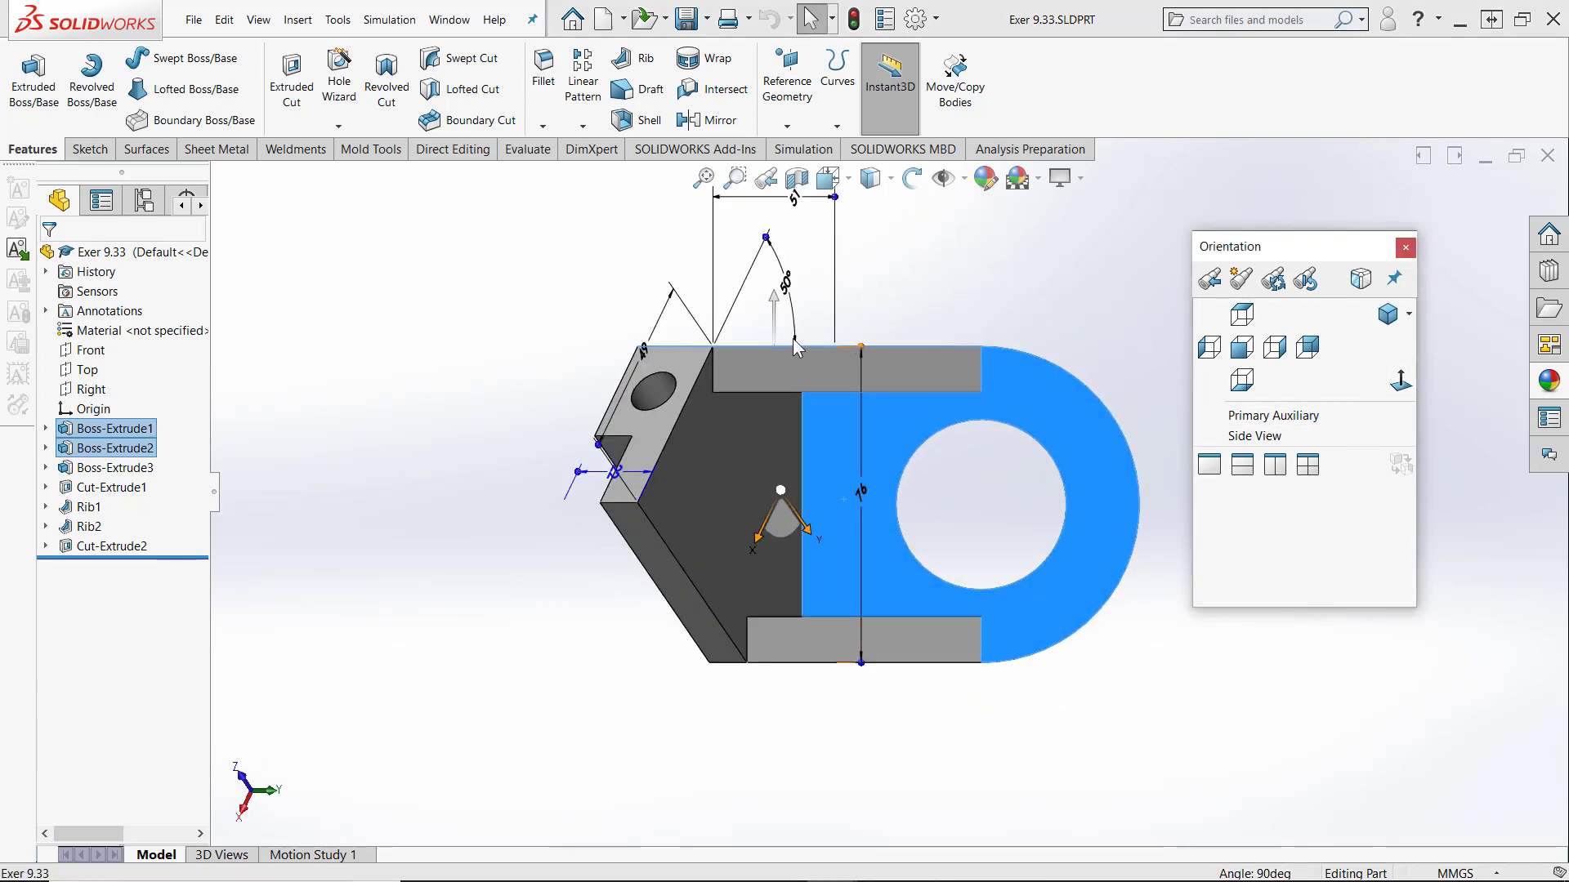
mouse_move(883, 751)
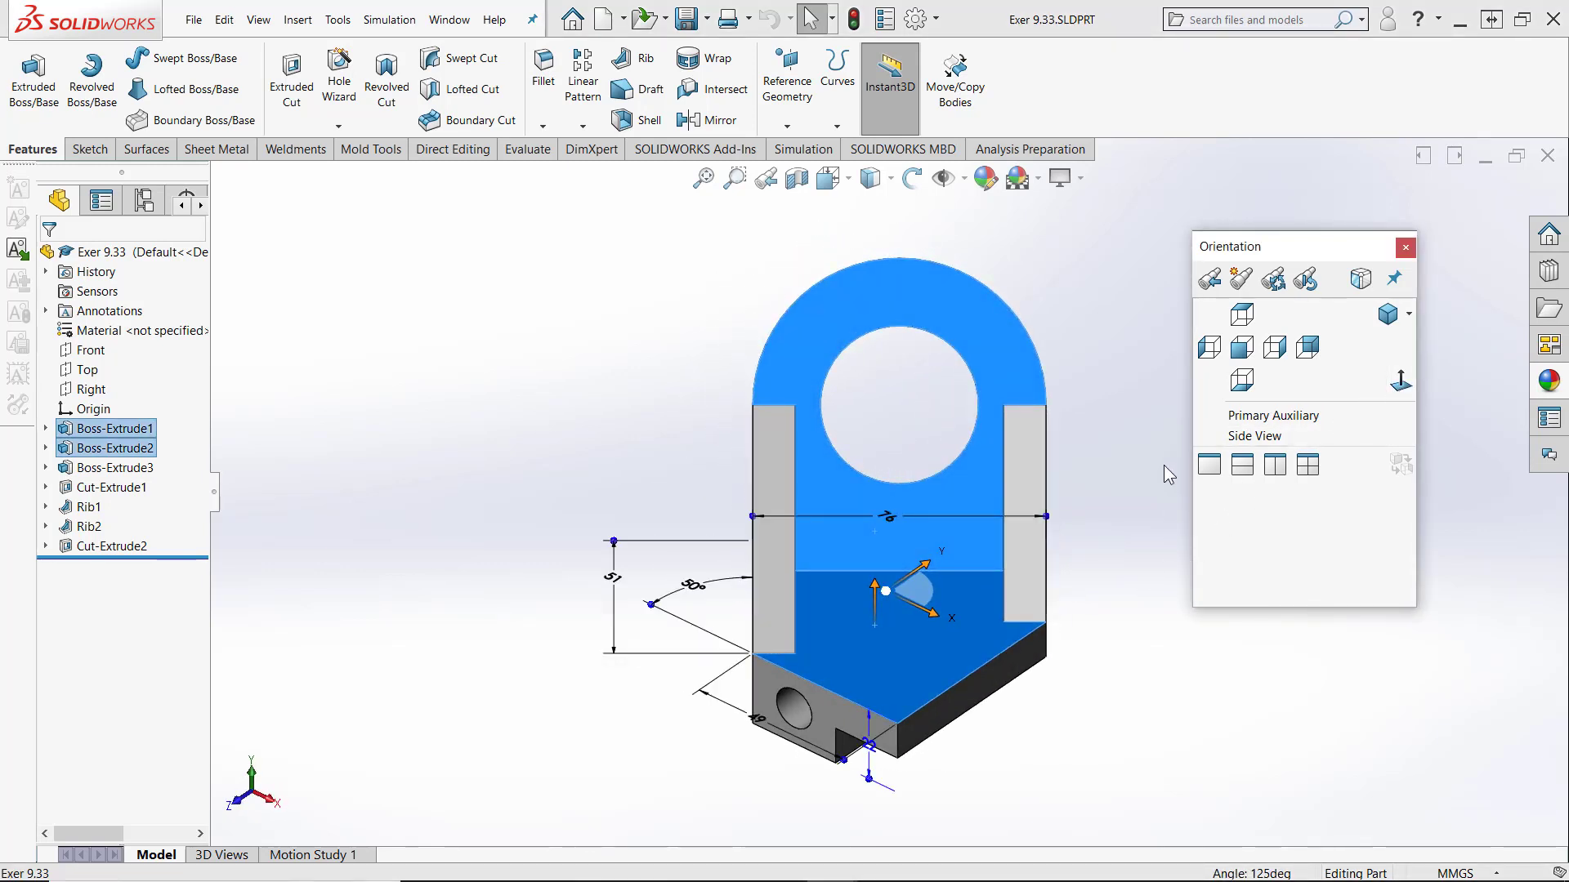
mouse_move(1153, 445)
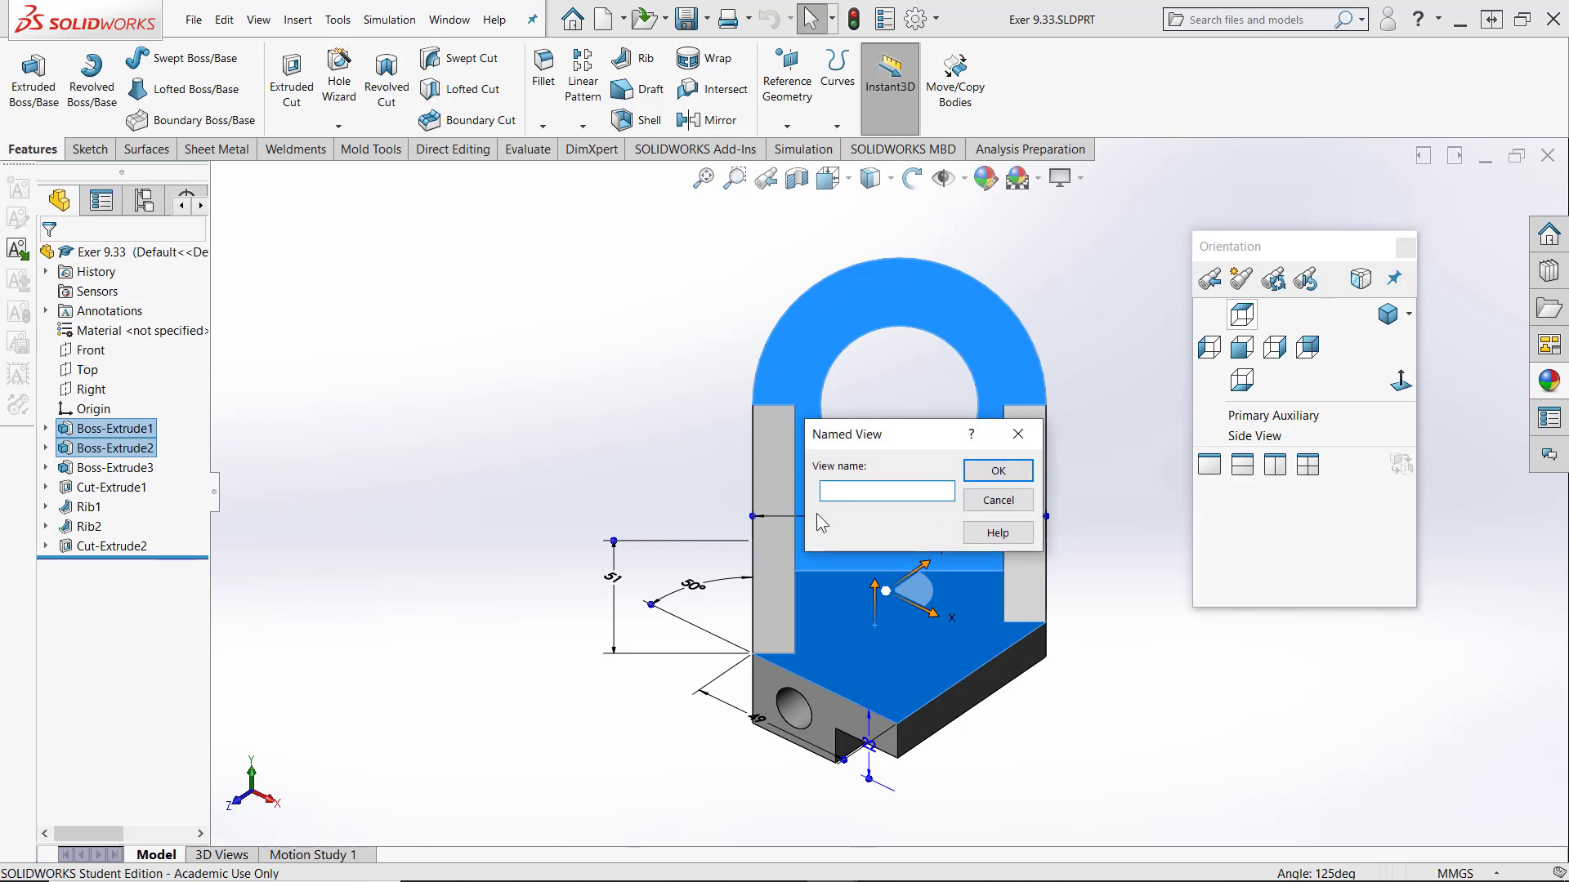
Step: Save the current orientation as a named view 'Auxiliary', then delete it
type("A")
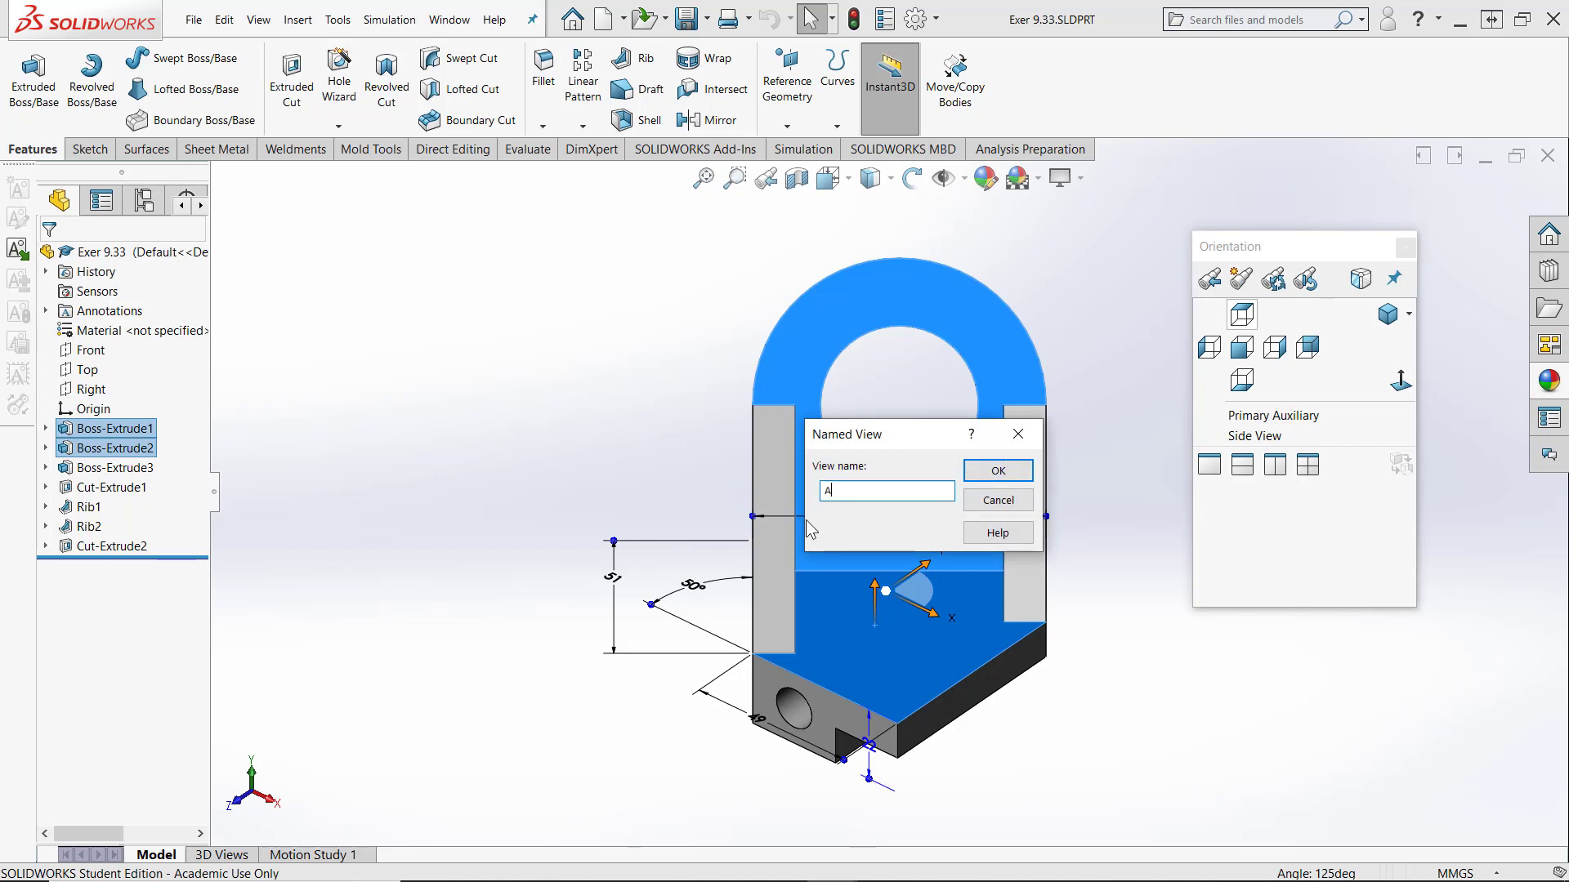
type("uxiliary")
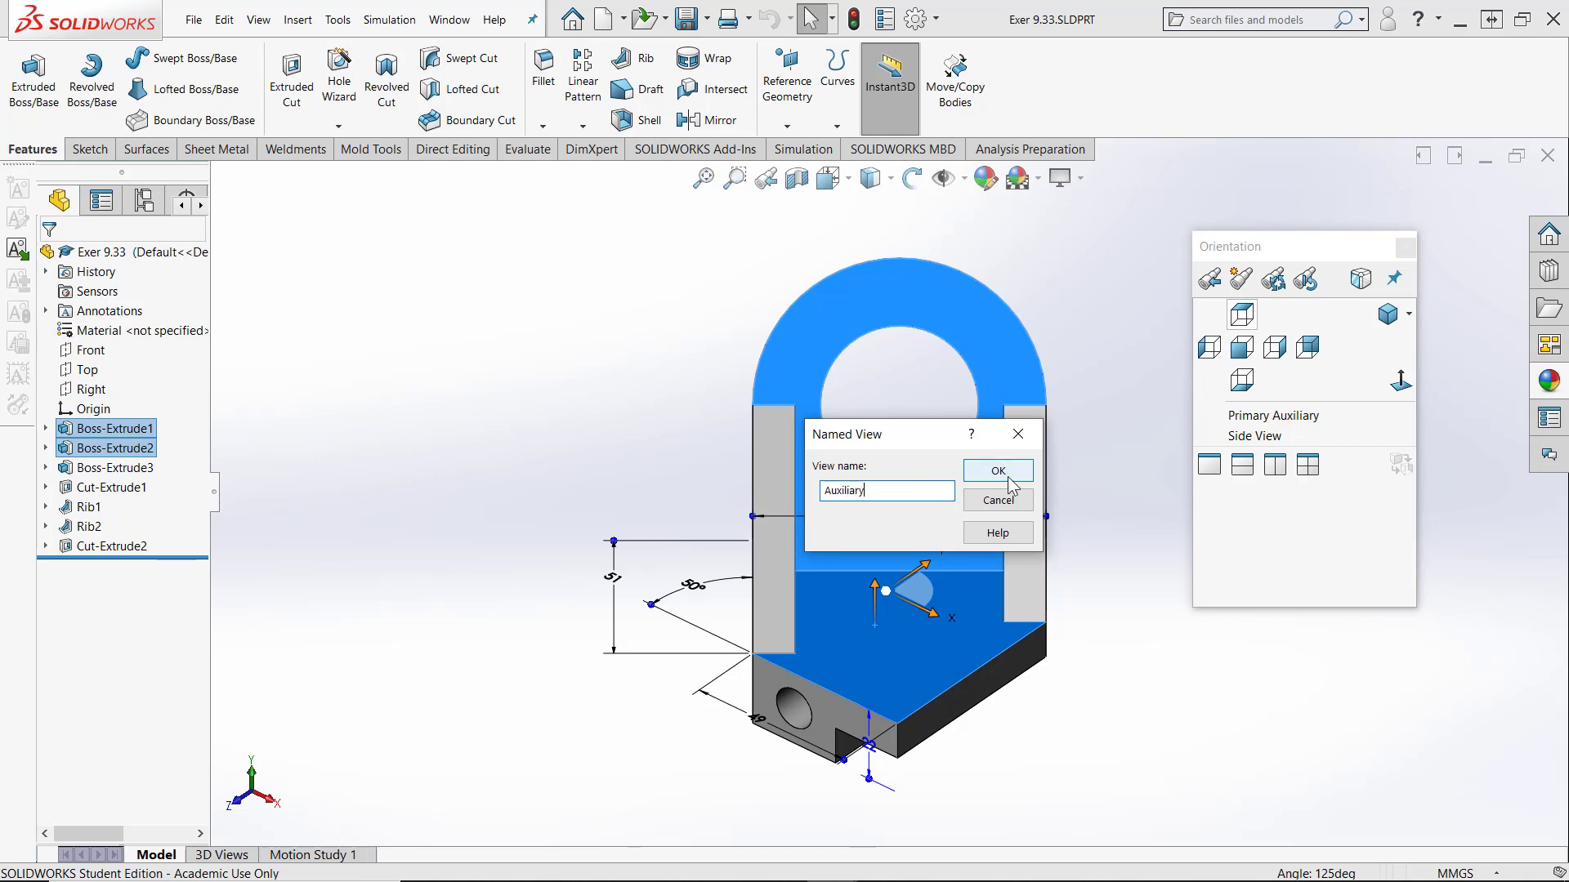
left_click(996, 471)
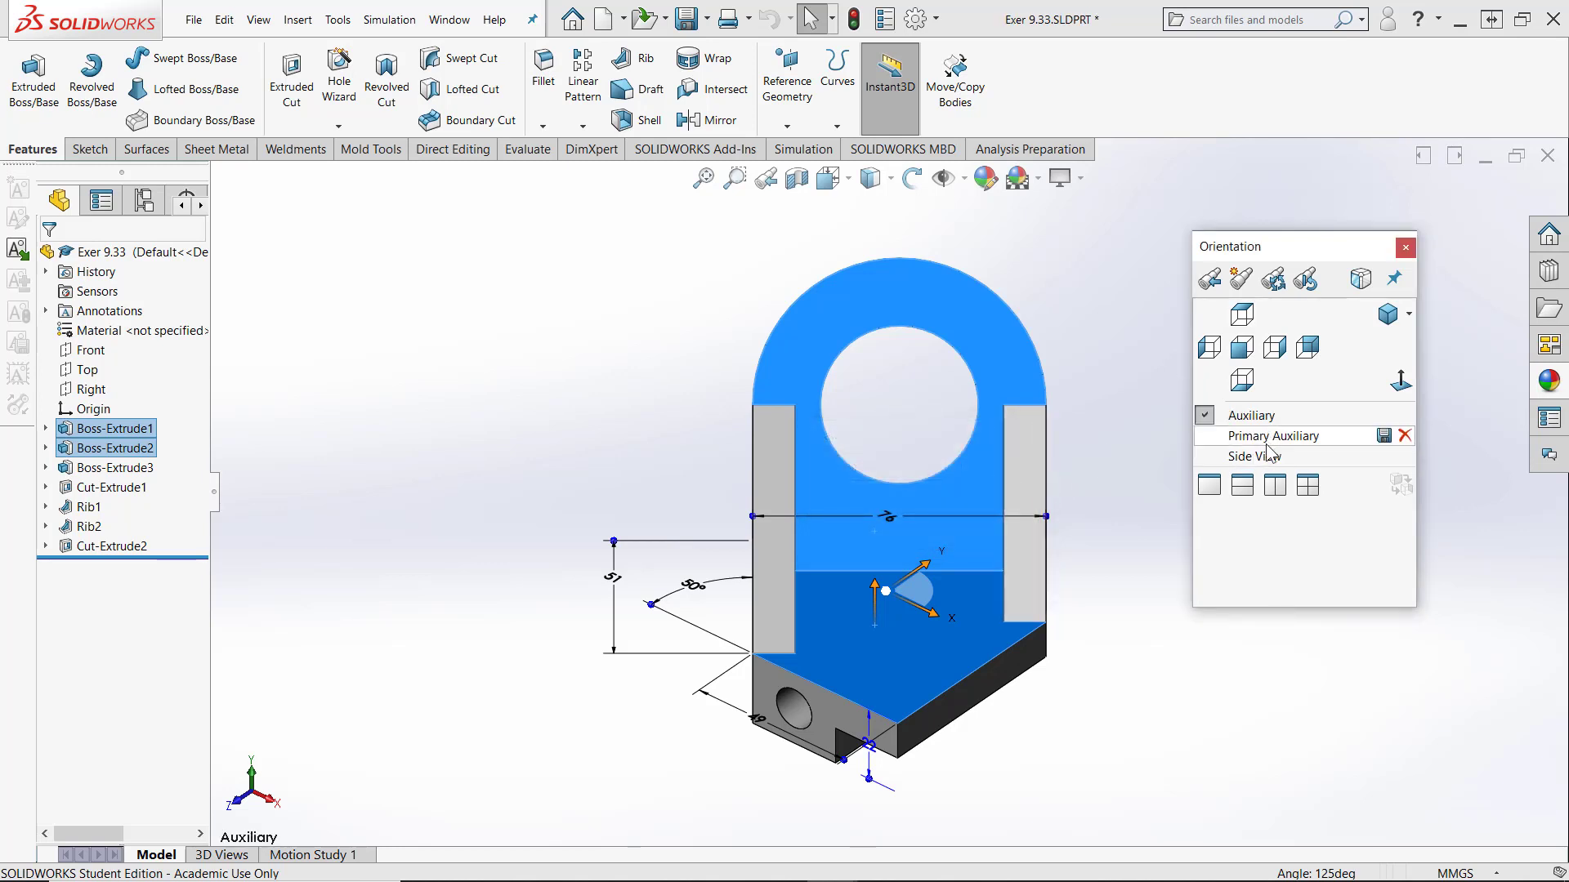
mouse_move(1249, 415)
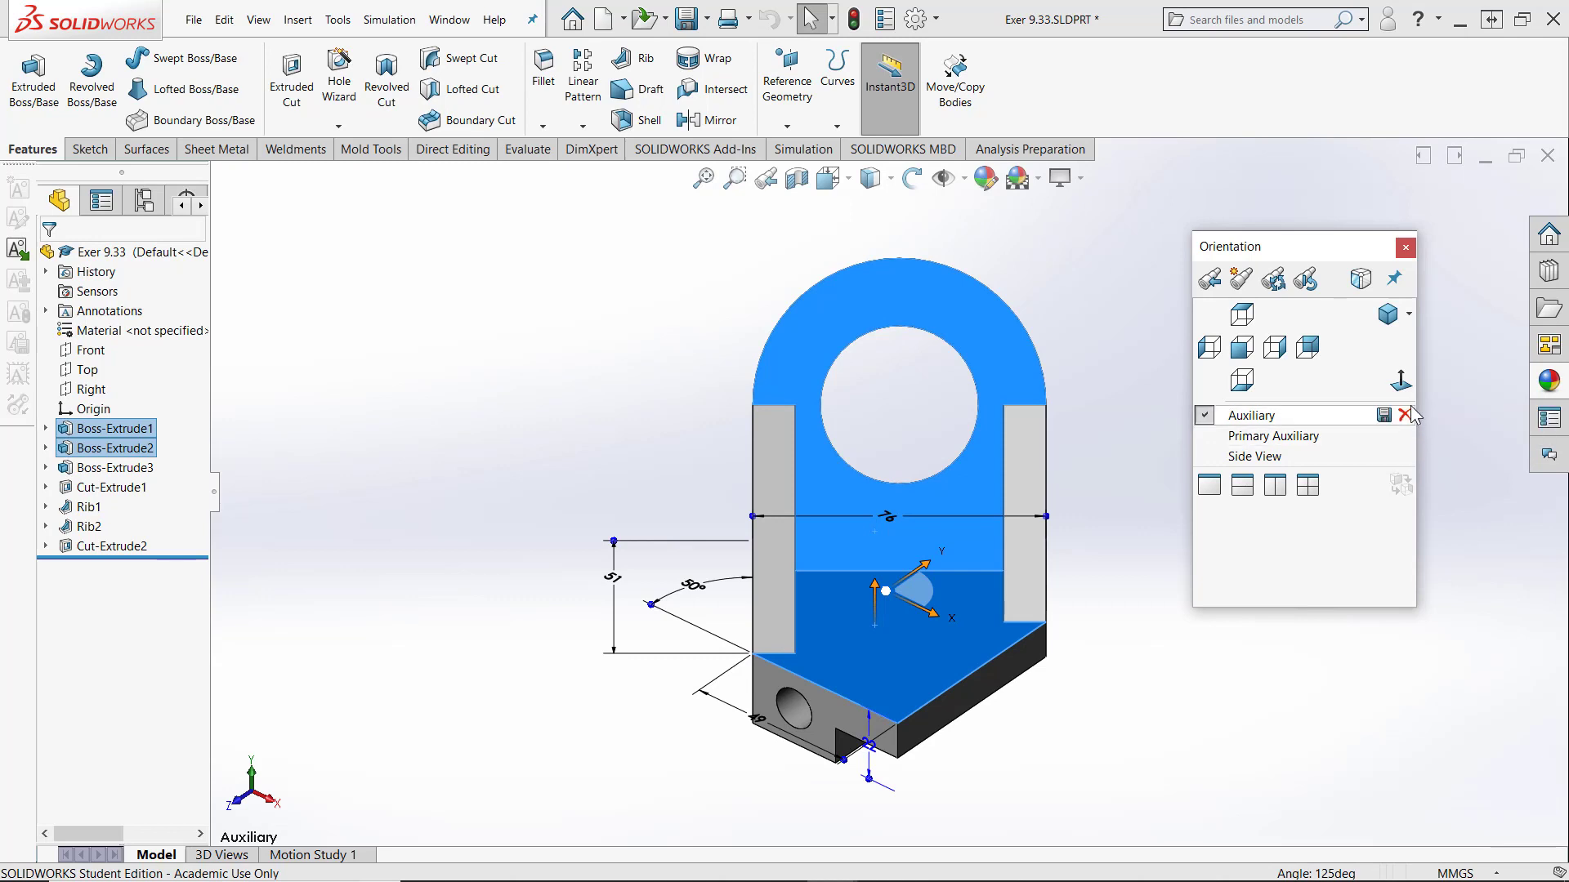
mouse_move(1404, 415)
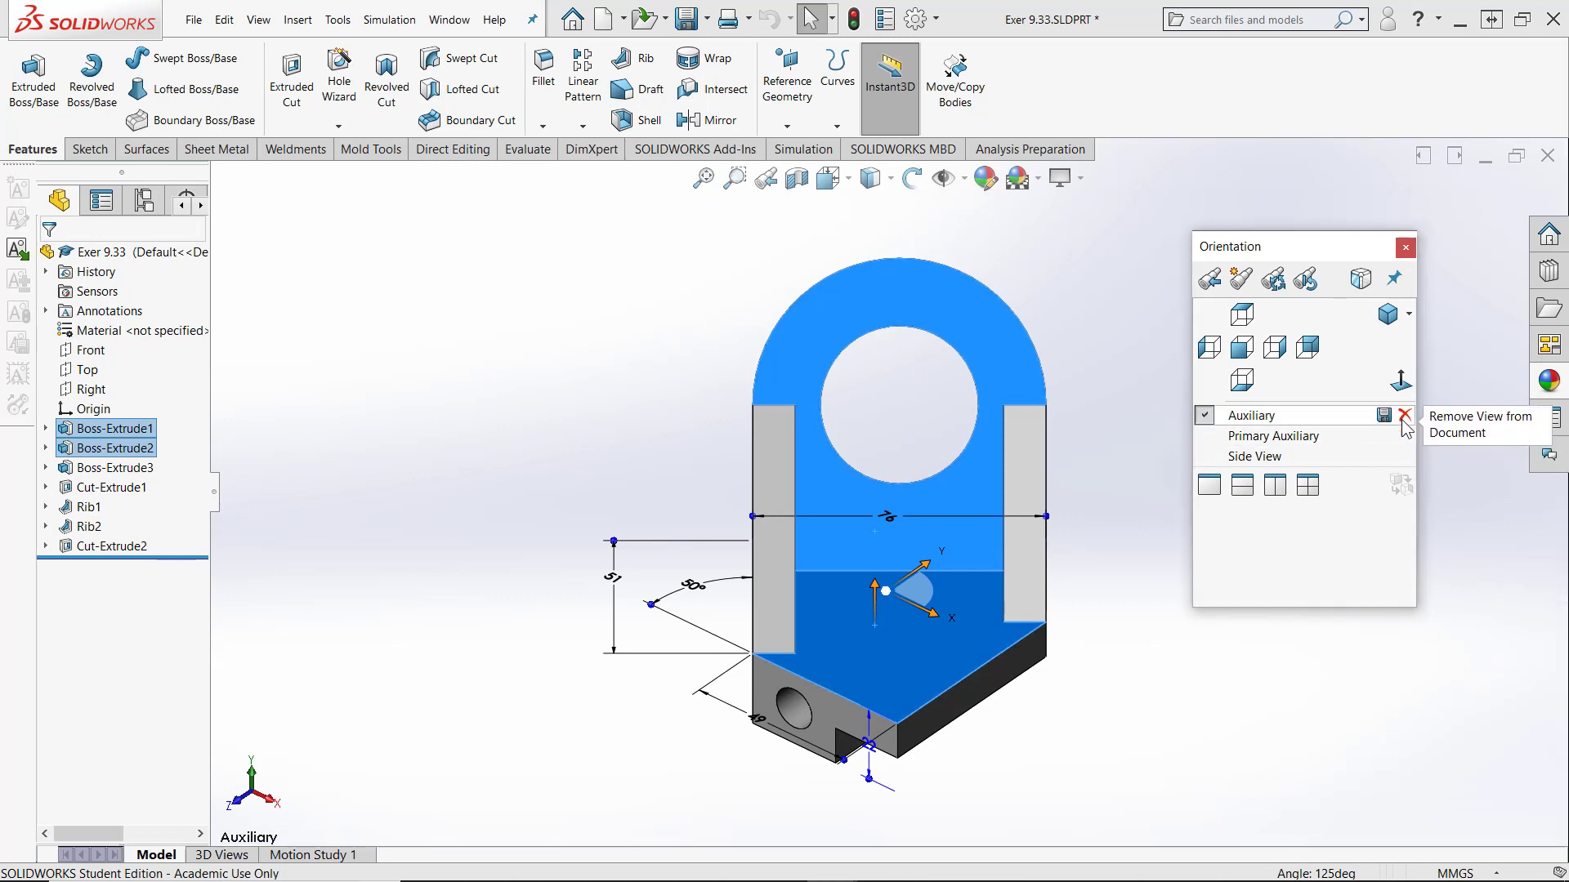
left_click(1404, 414)
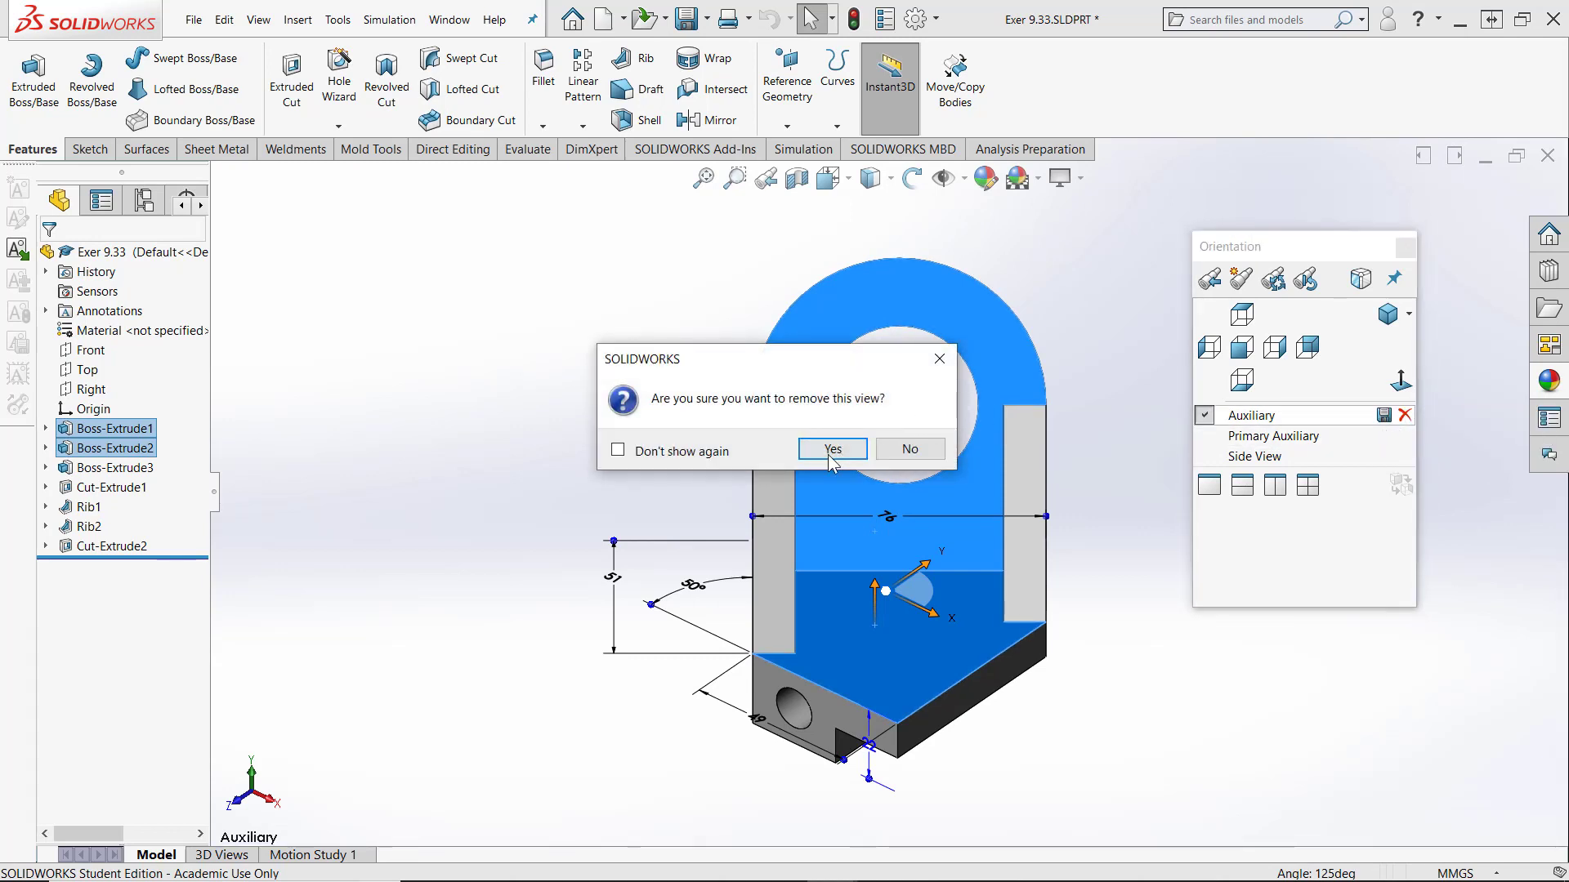
left_click(830, 448)
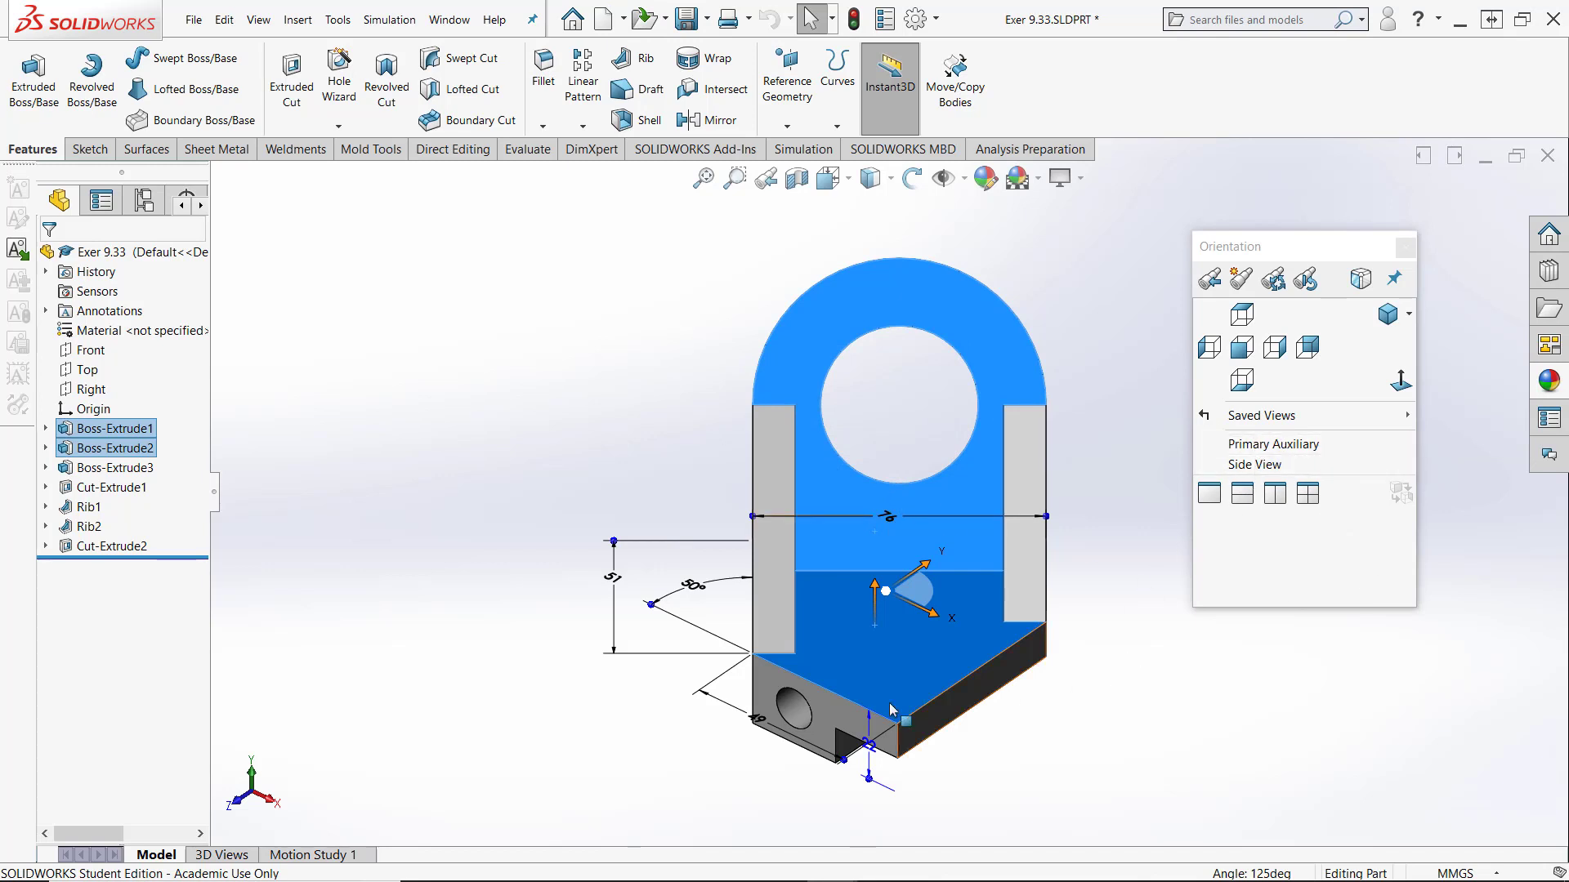
Step: Return the bracket to the Front view and select the face with the large hole
left_click(451, 489)
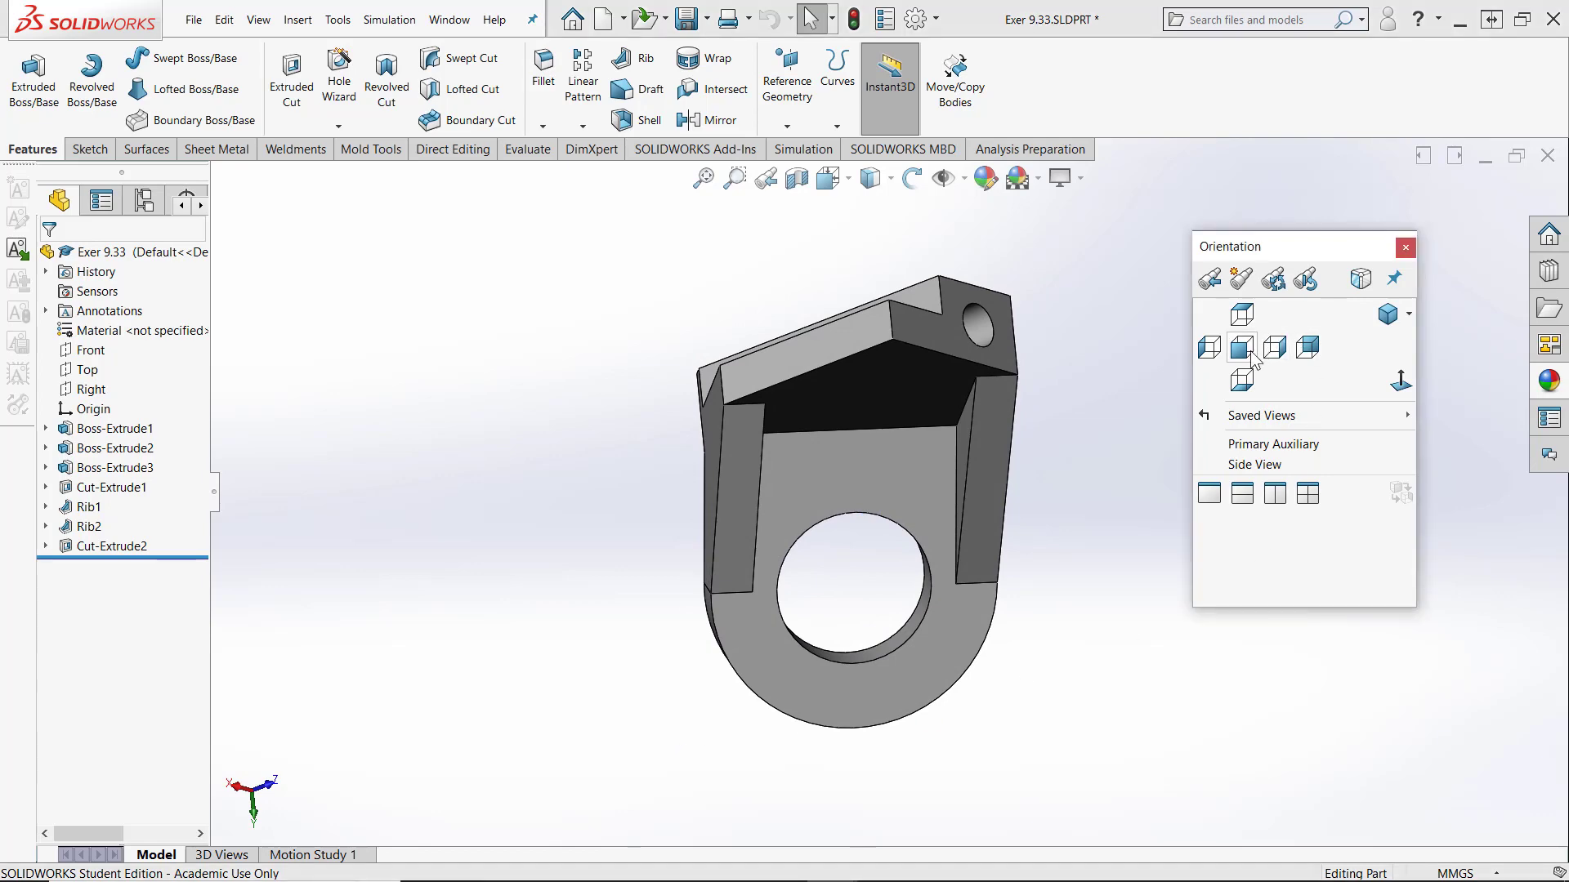
left_click(1242, 347)
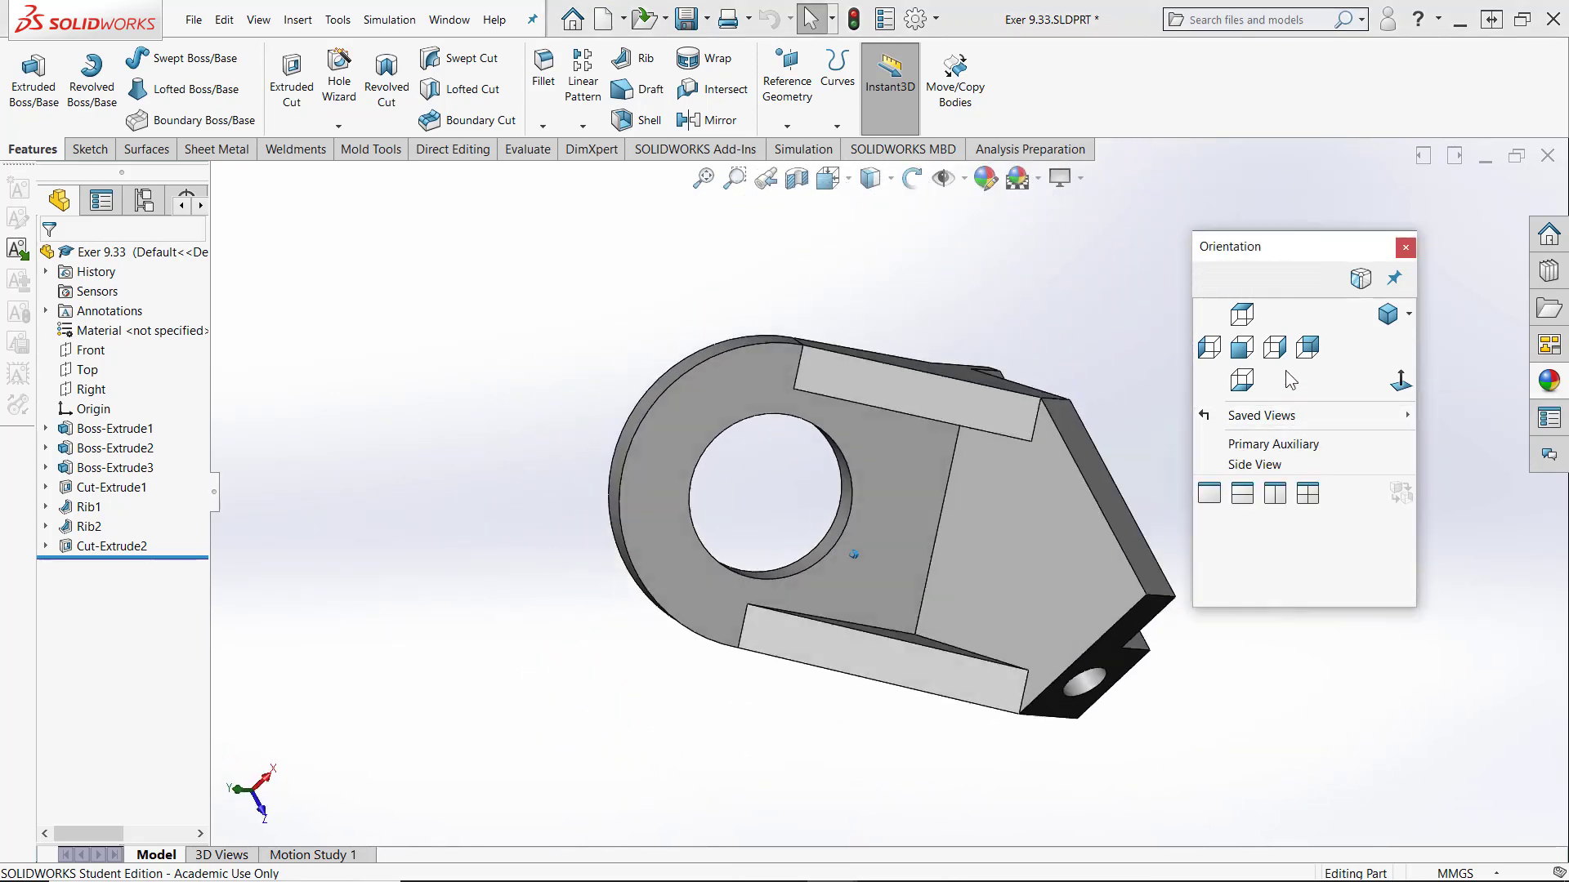
left_click(1240, 348)
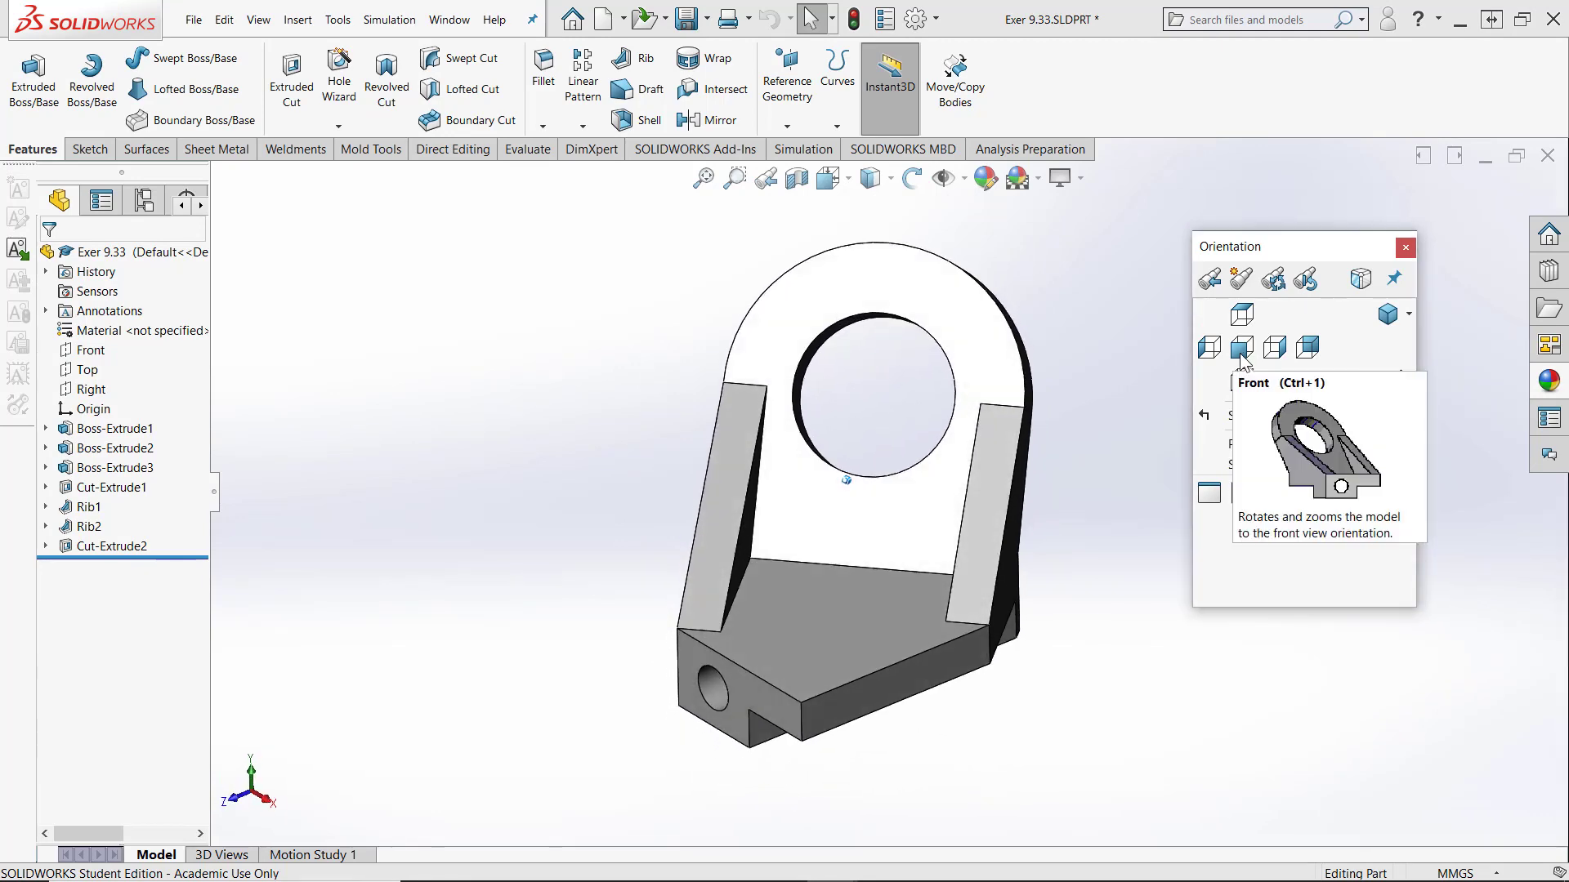
left_click(1240, 346)
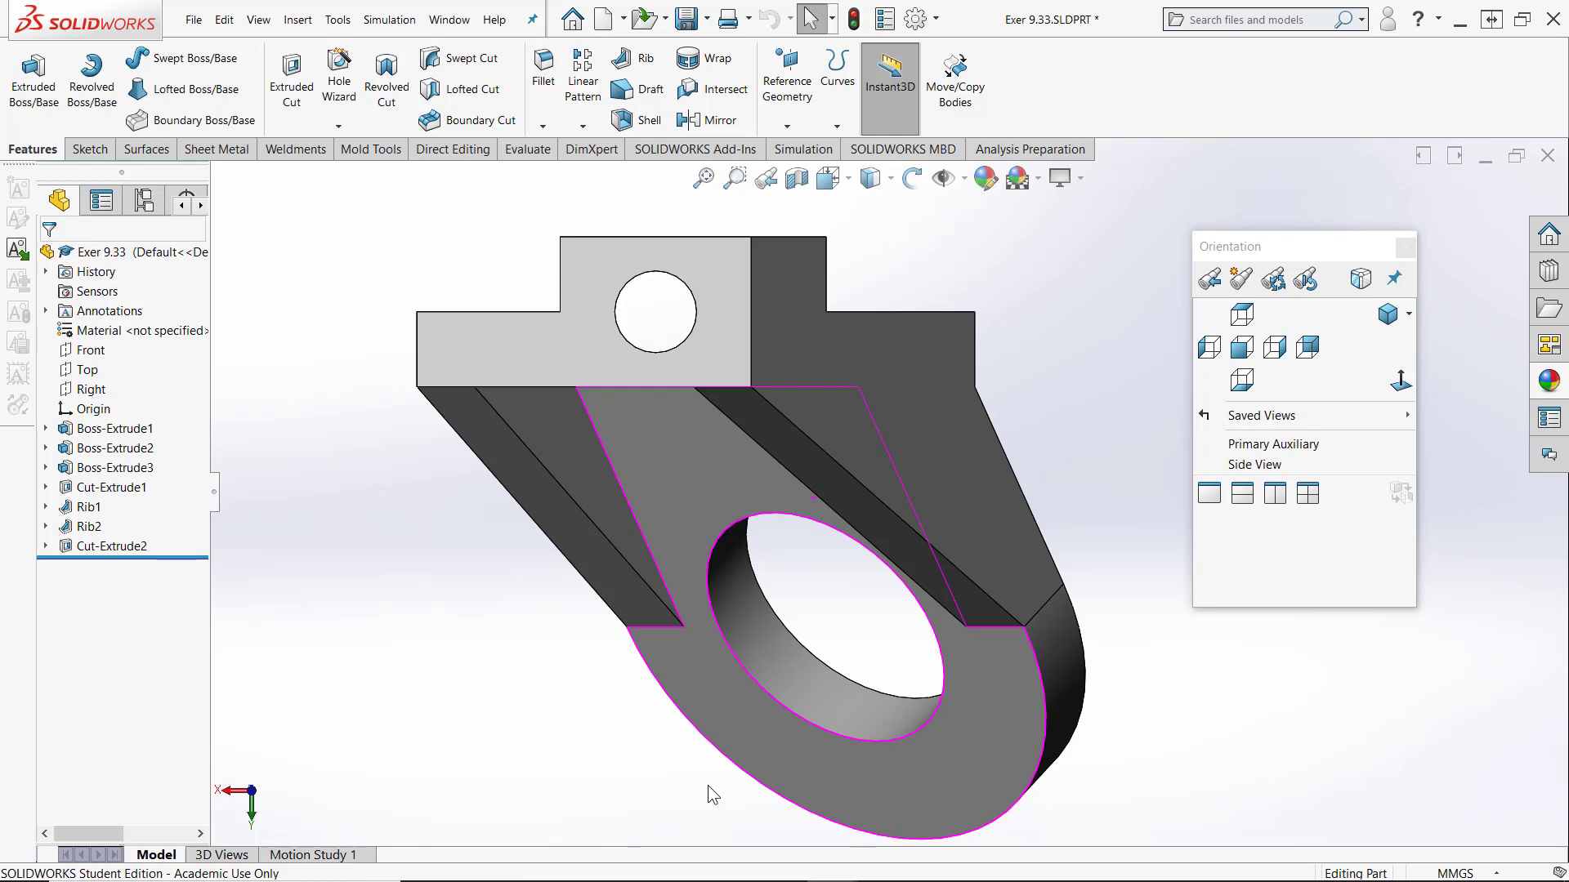
mouse_move(1273, 280)
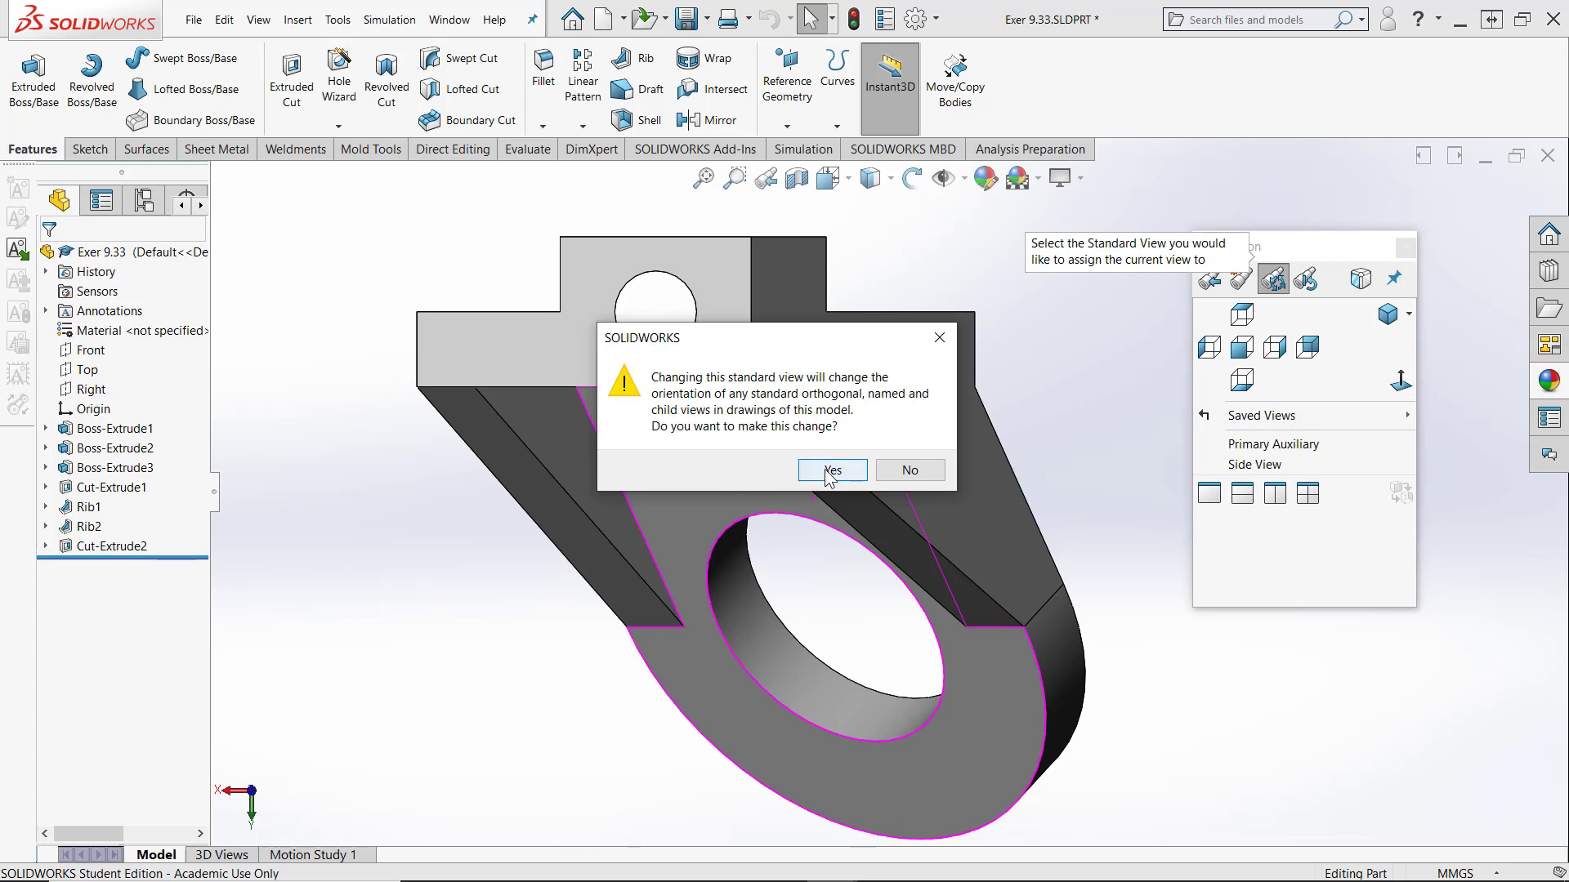
Step: Accept redefining Front, then check the Right view and the new Front view
left_click(831, 471)
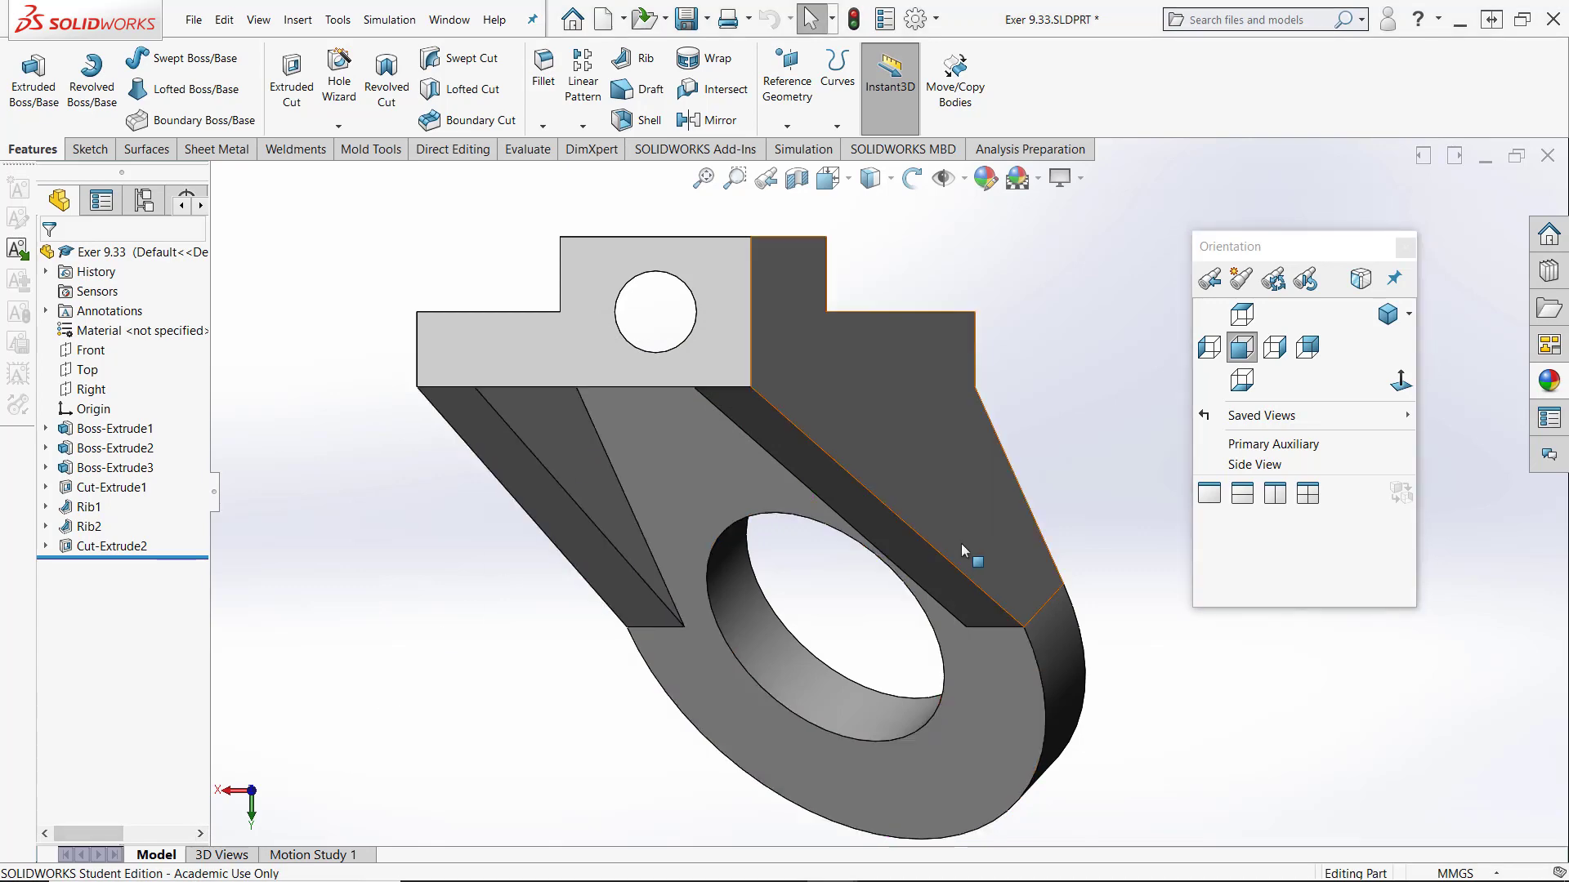
left_click(1273, 347)
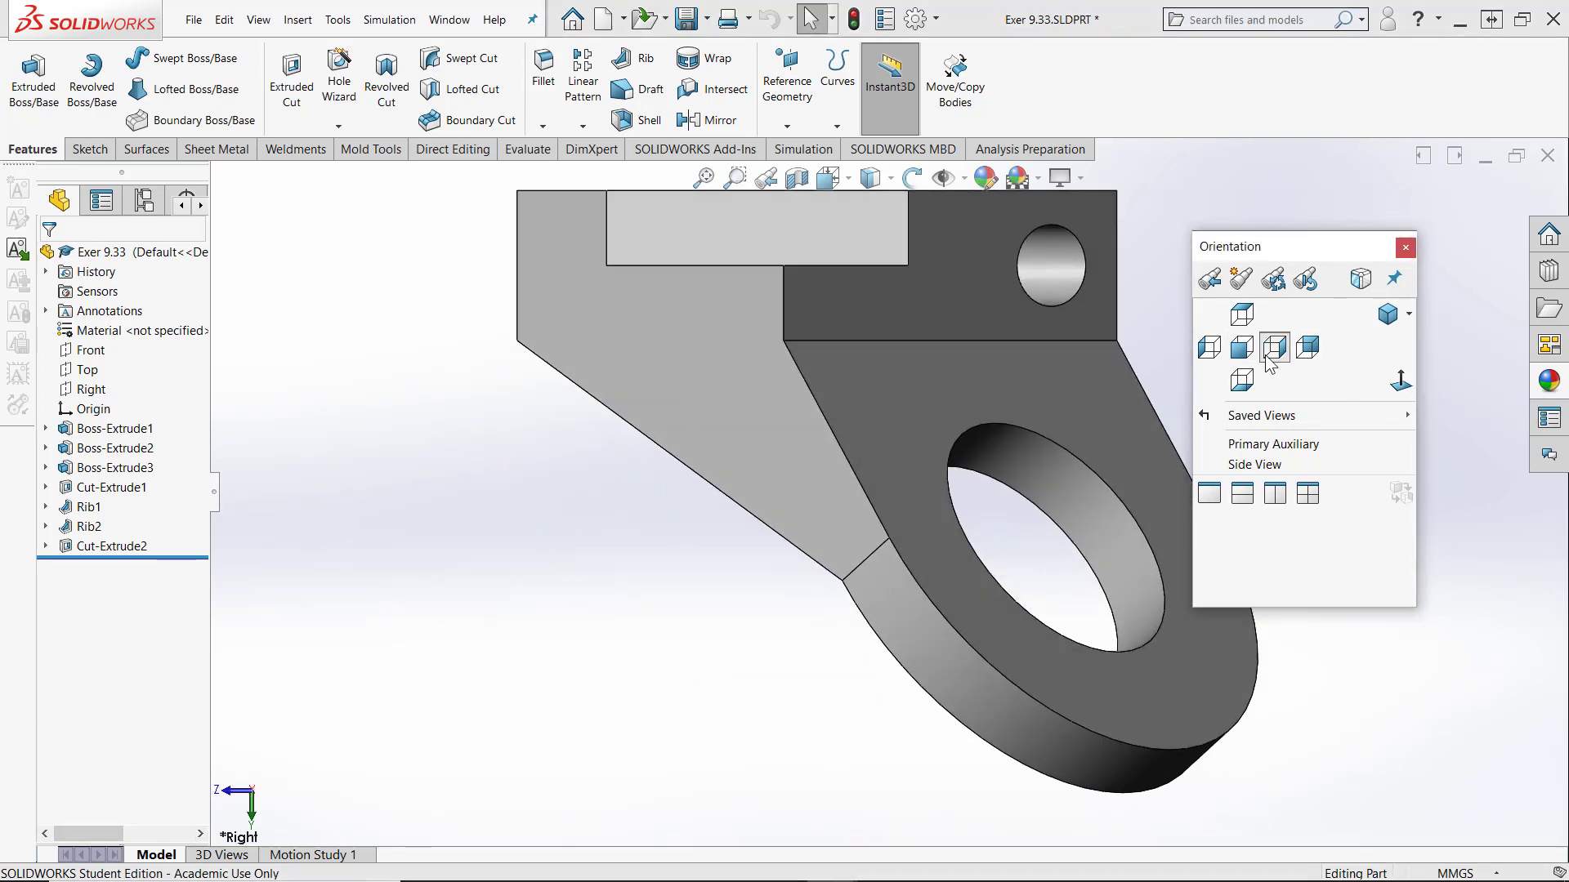
left_click(1240, 347)
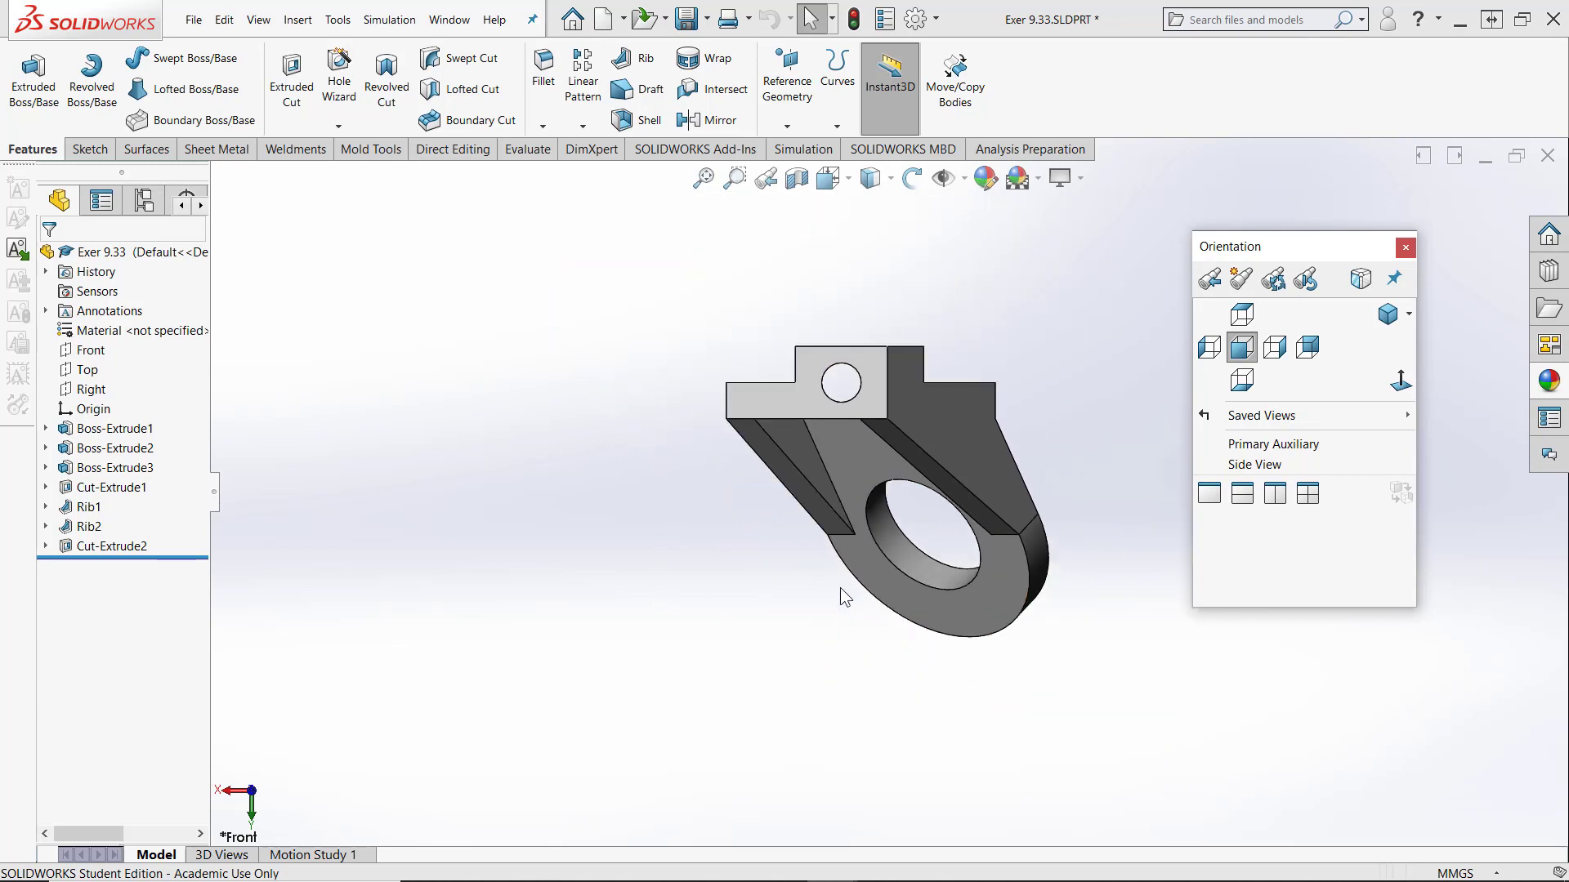
mouse_move(872, 687)
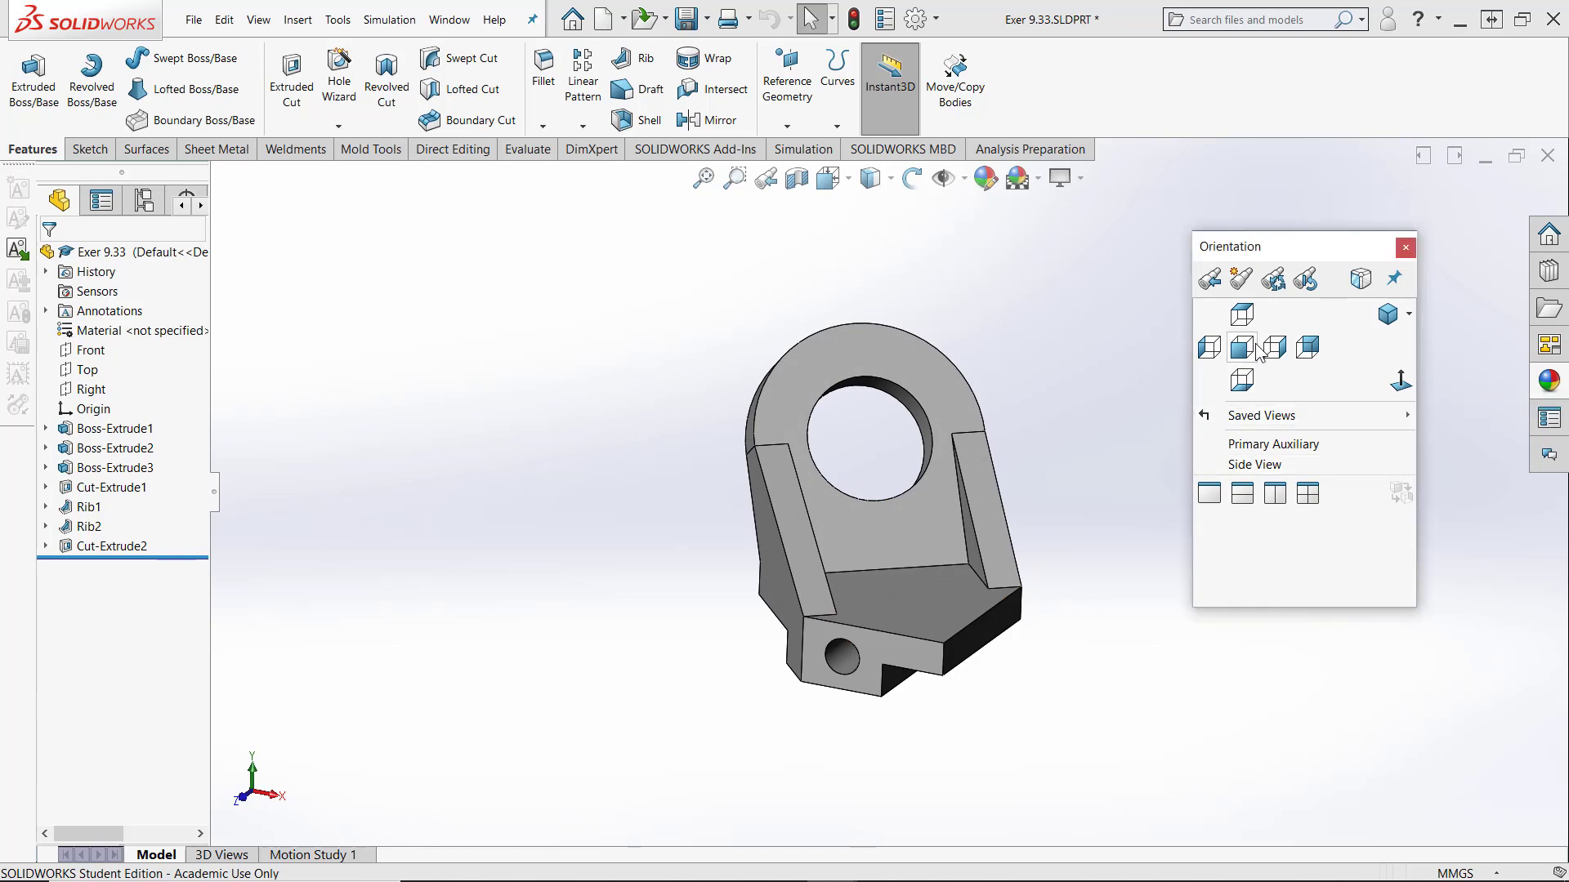
mouse_move(1273, 348)
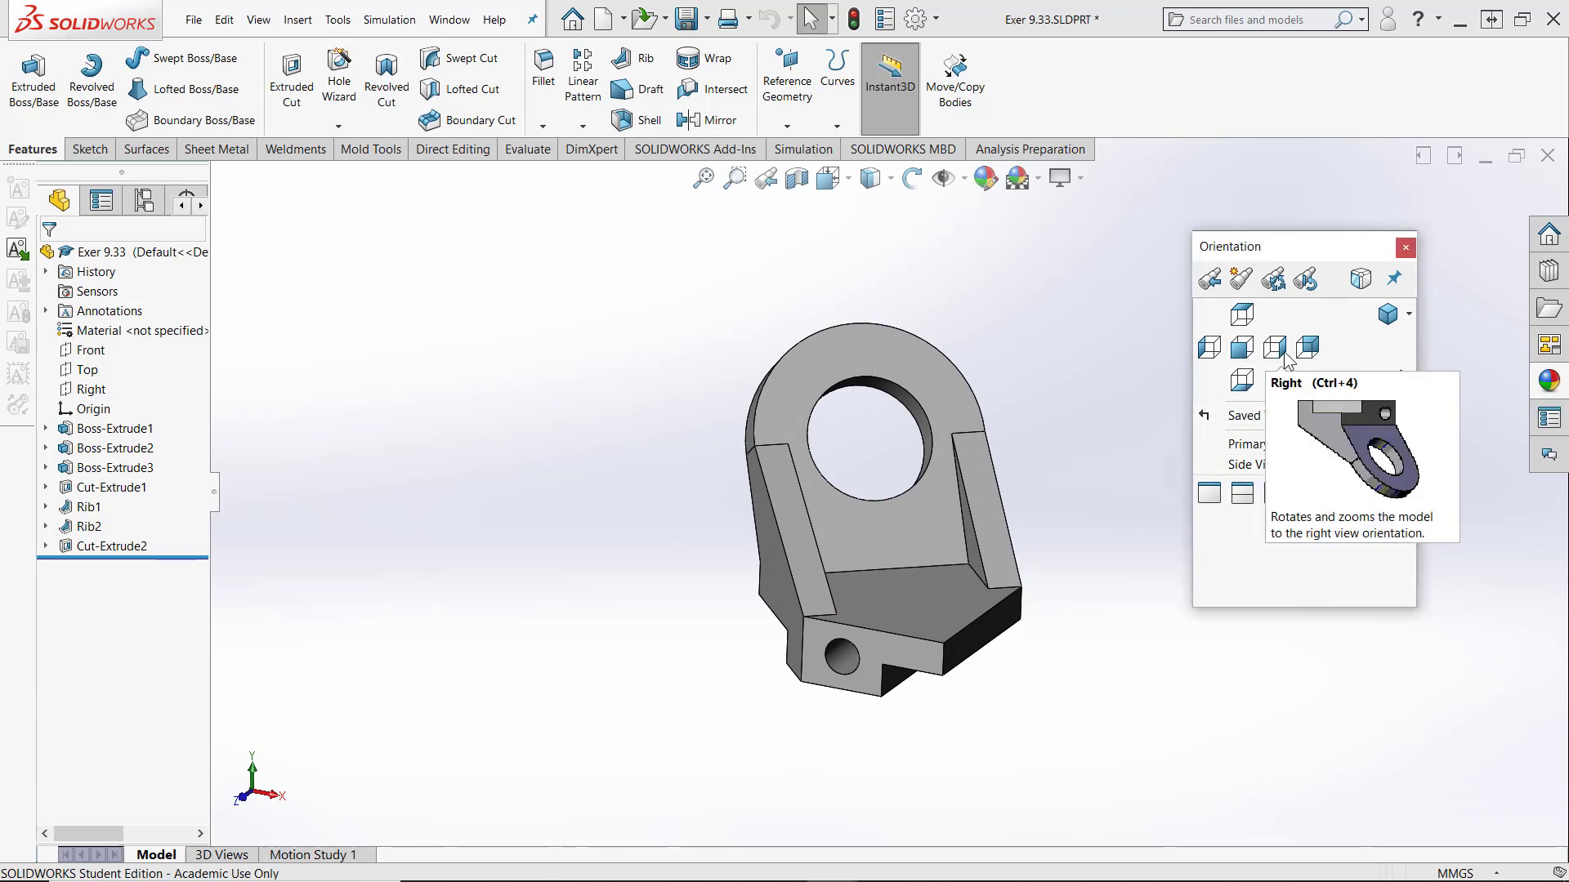
mouse_move(1258, 555)
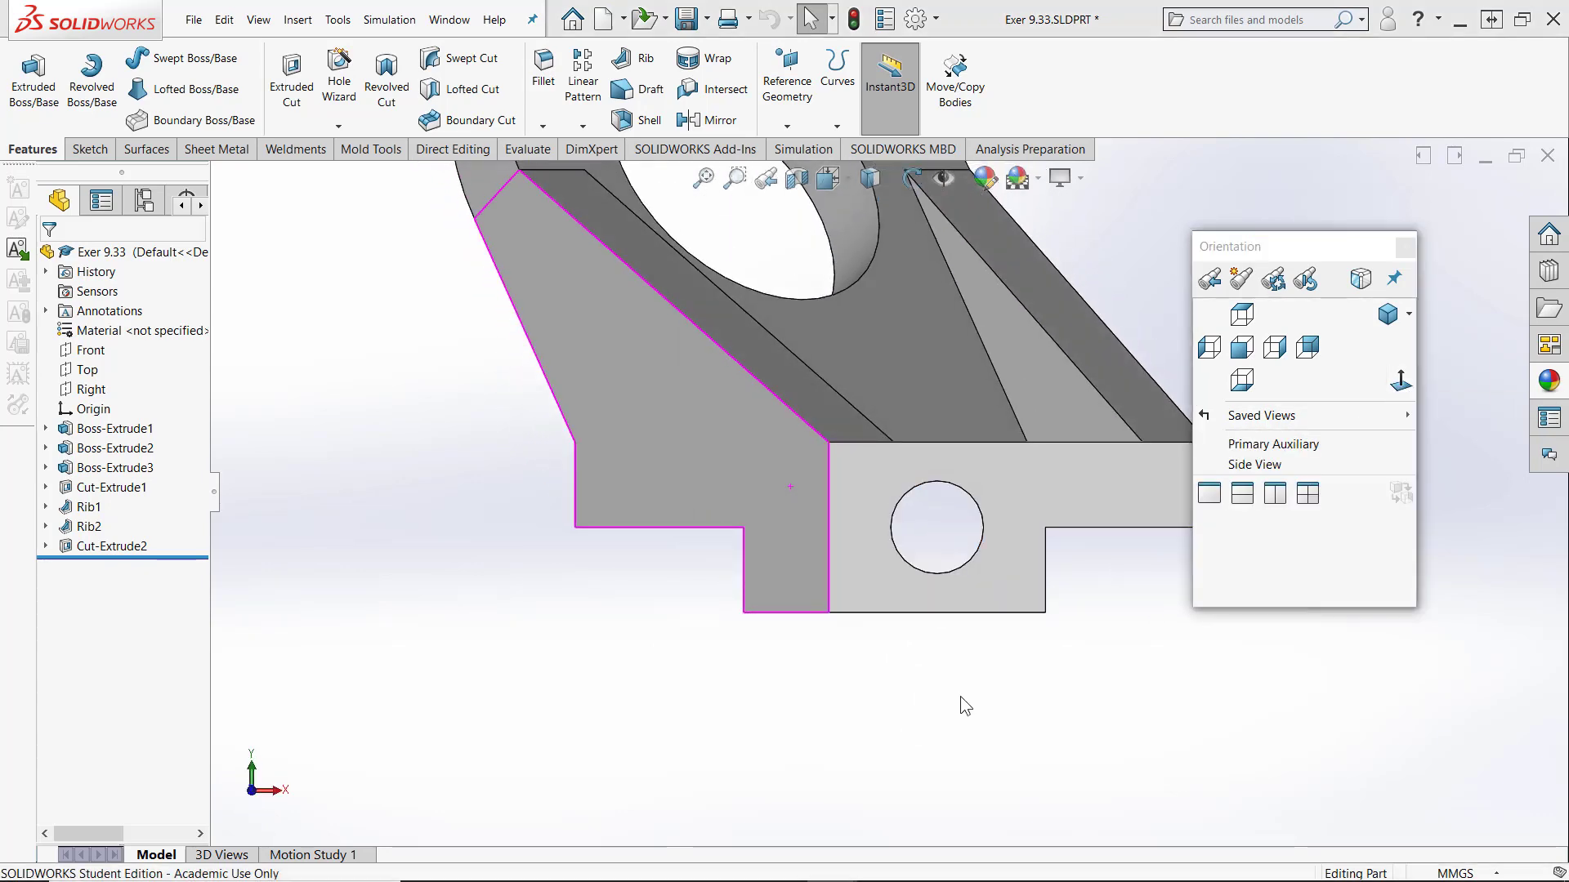
left_click(108, 428)
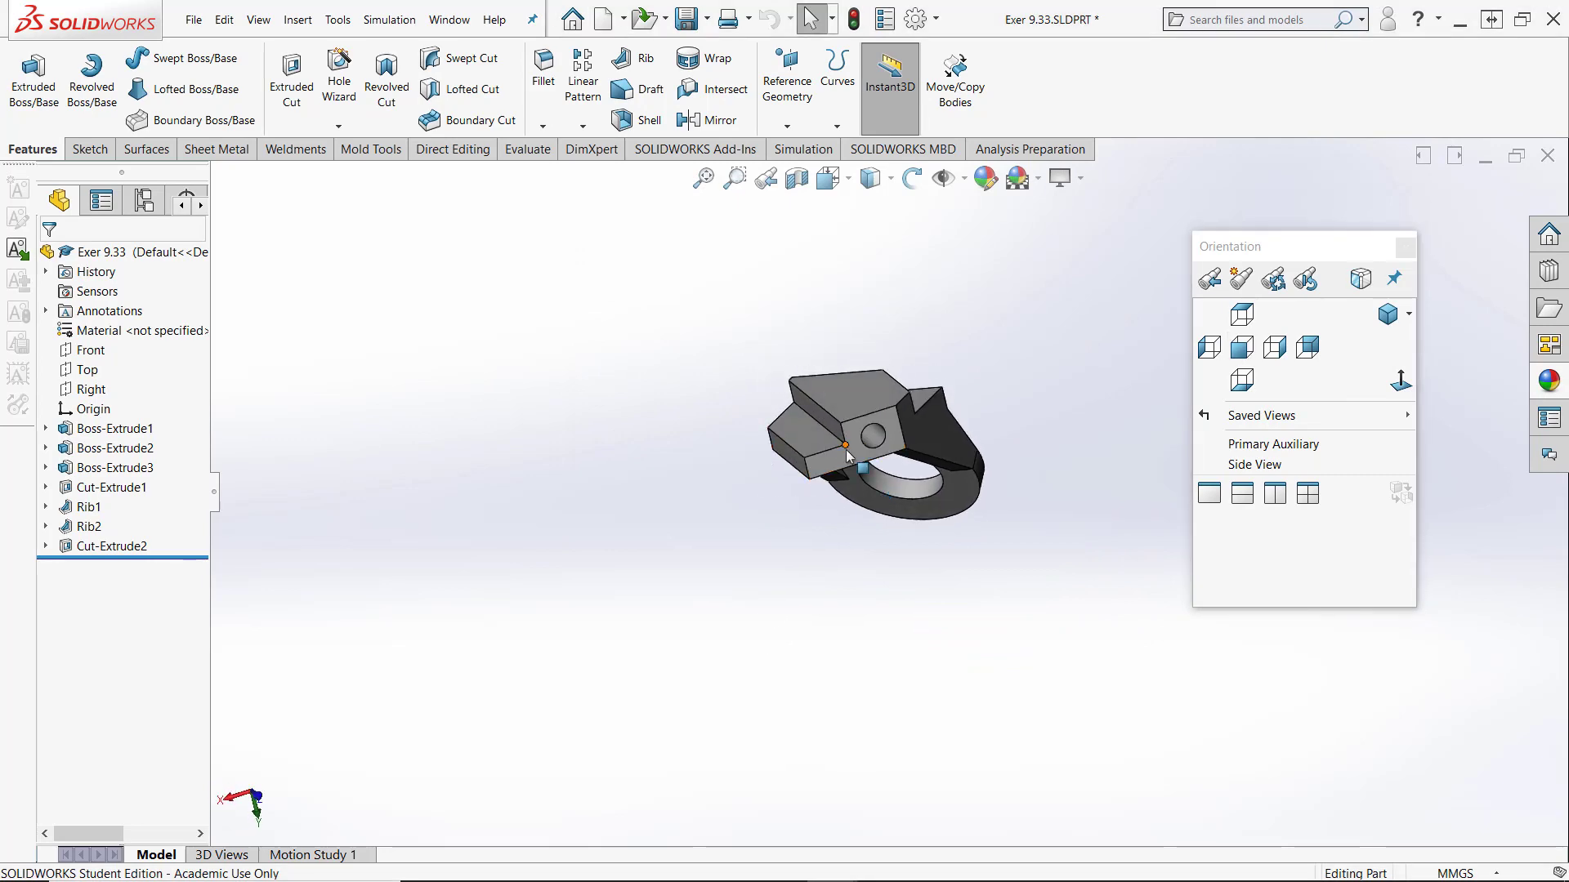
left_click(111, 429)
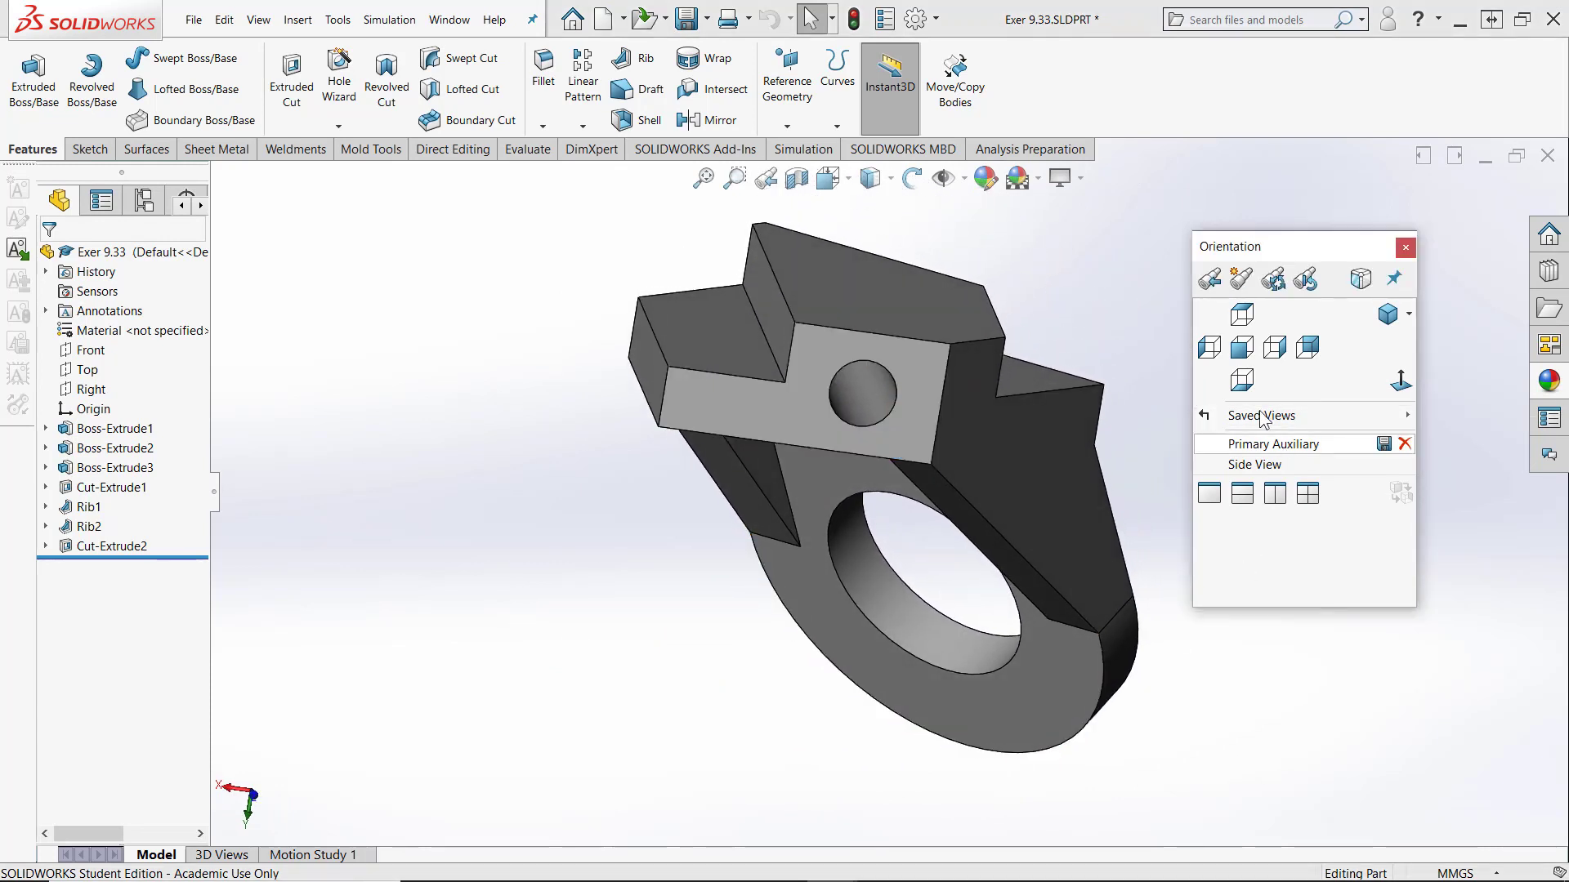
mouse_move(1273, 278)
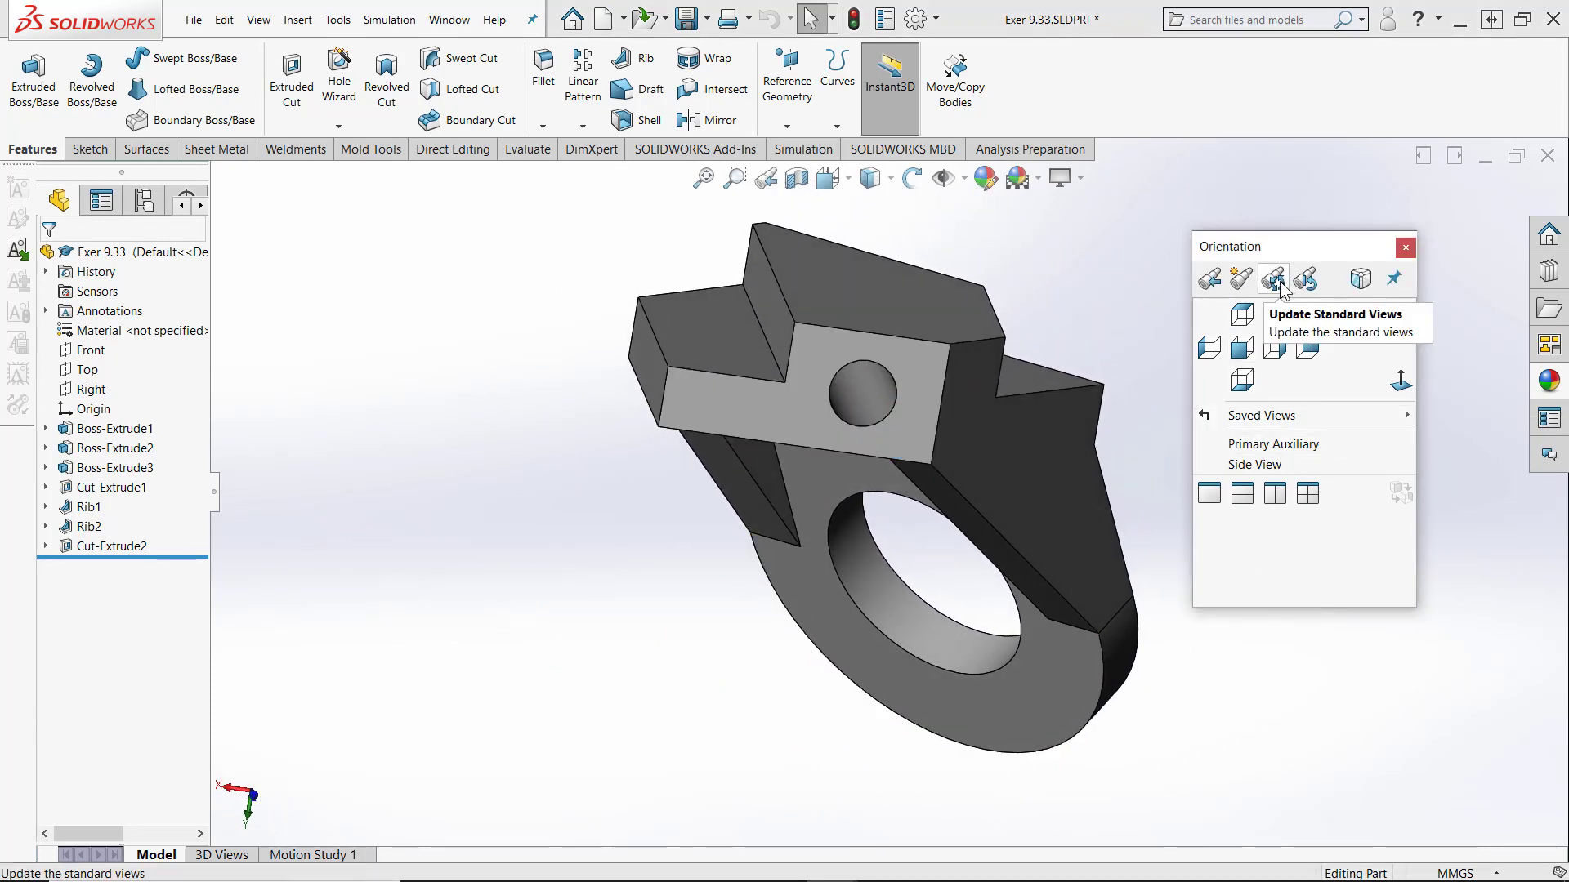
mouse_move(1306, 280)
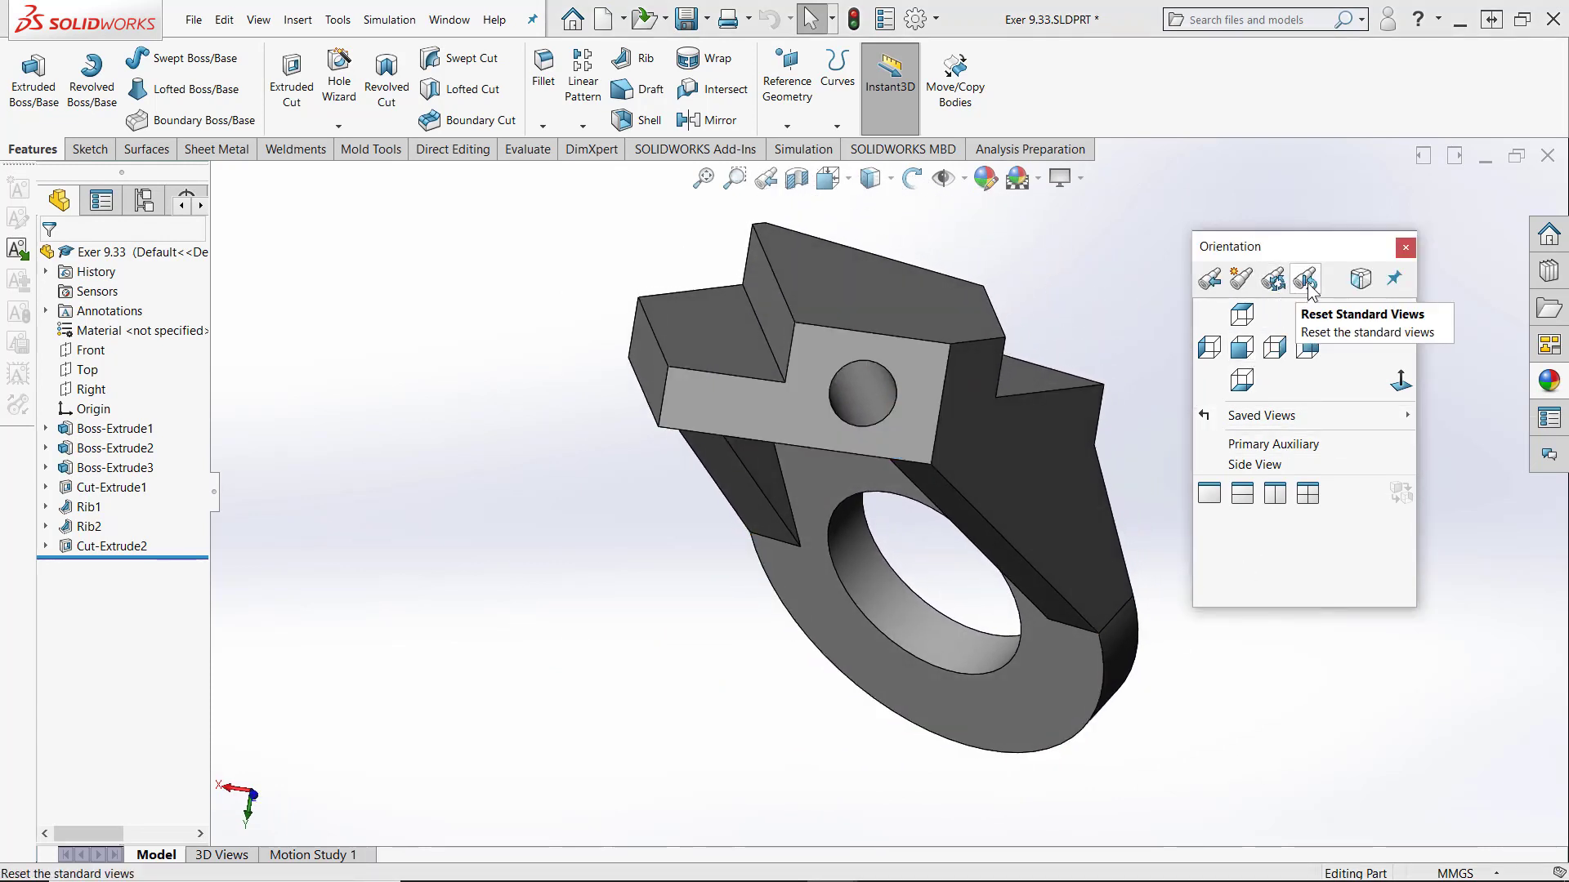
Step: Reset all standard views to defaults, show Front, and orbit the bracket to a new angle
left_click(1305, 279)
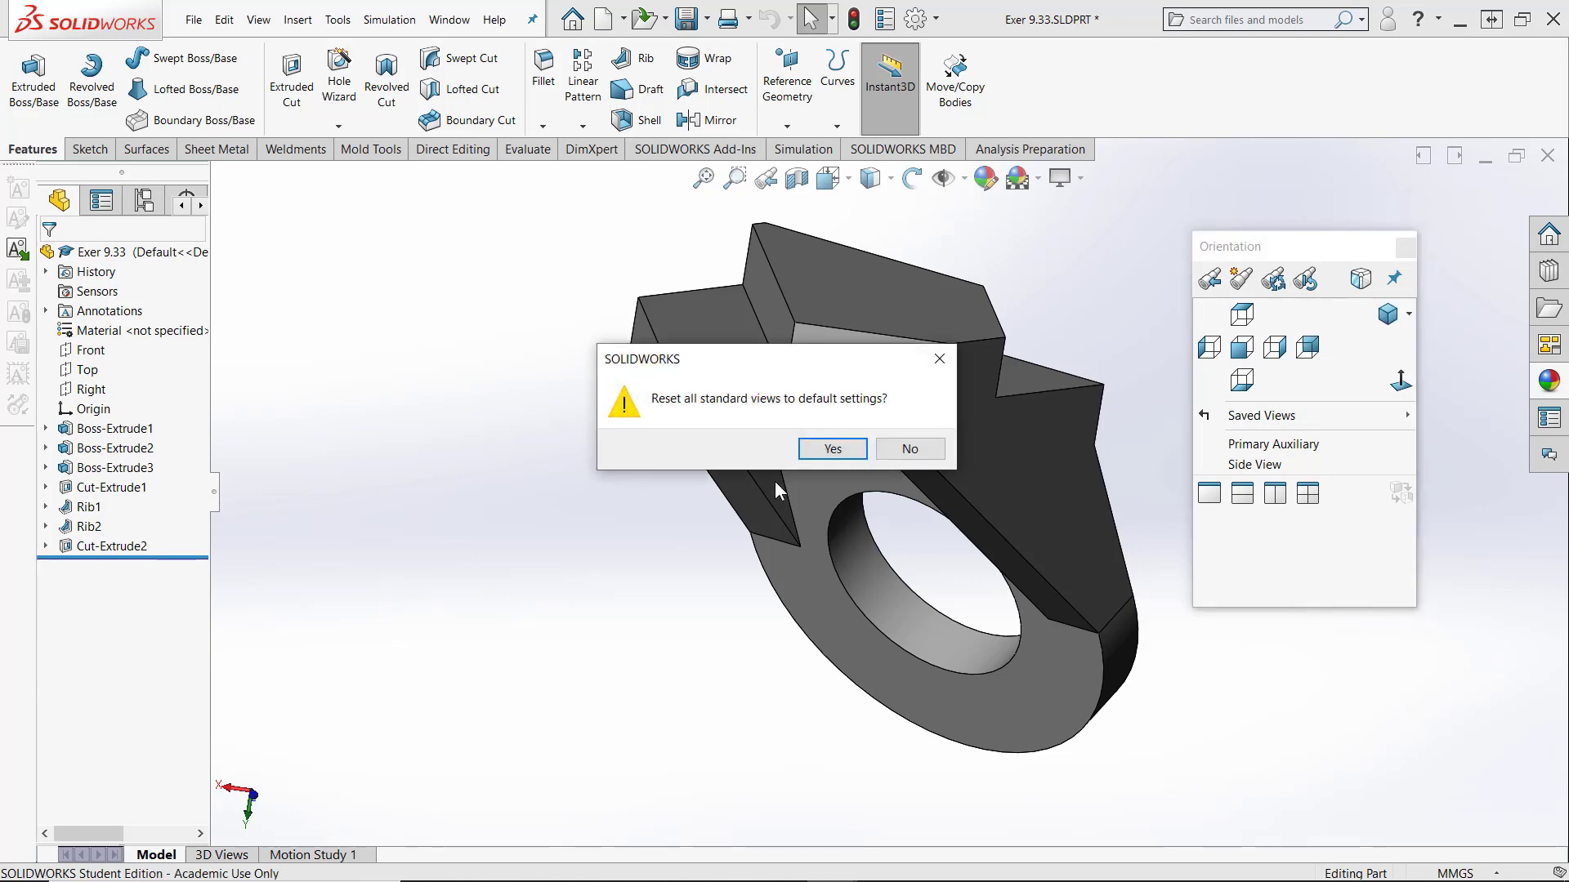
left_click(830, 449)
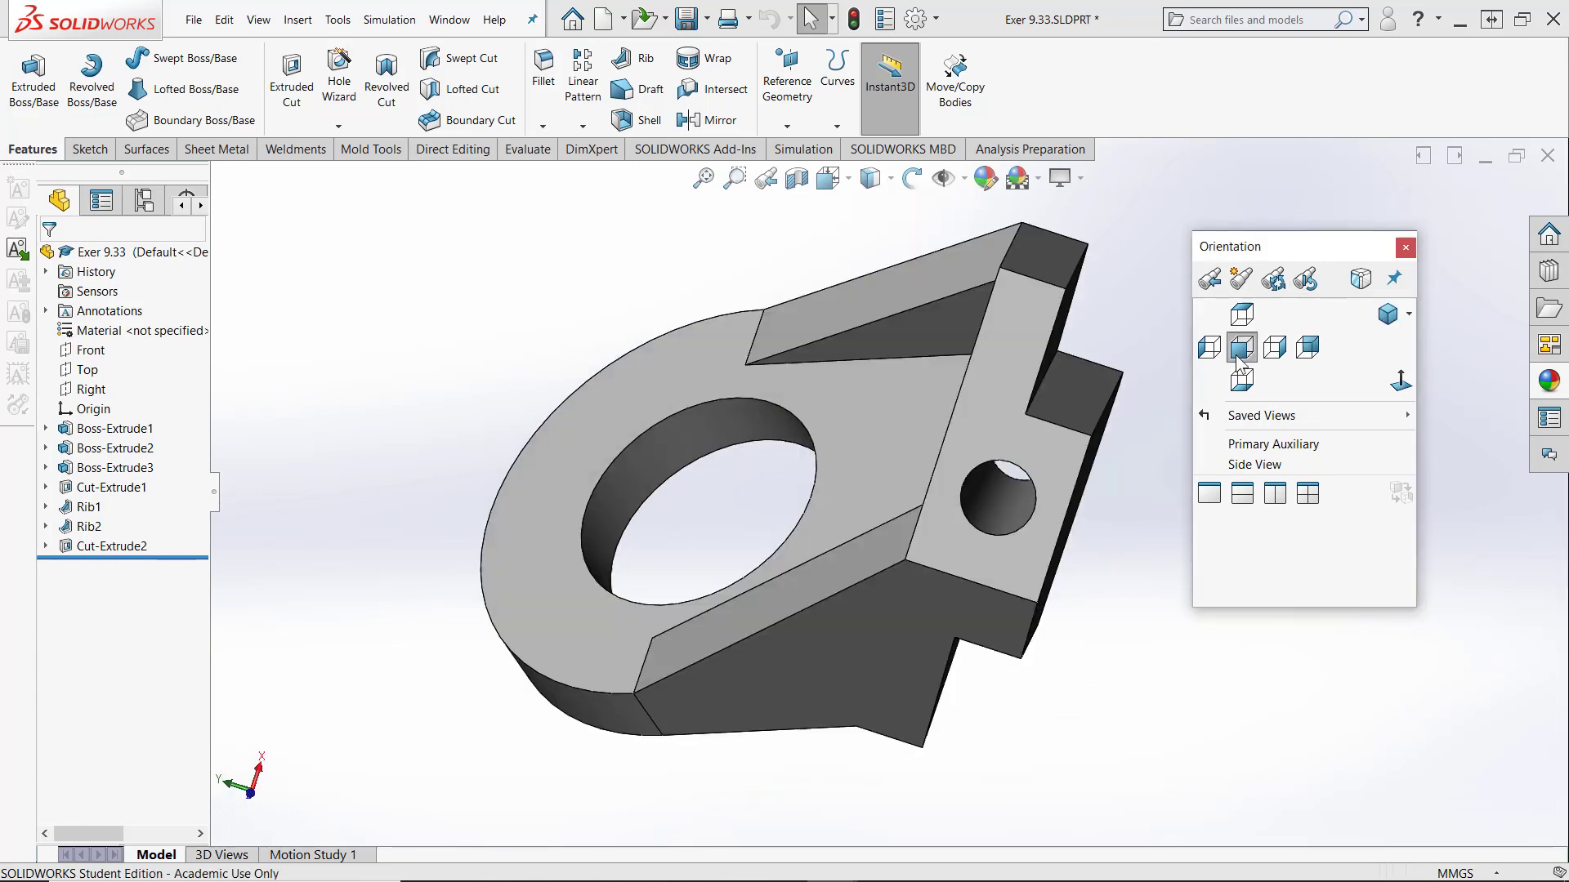
left_click(1240, 347)
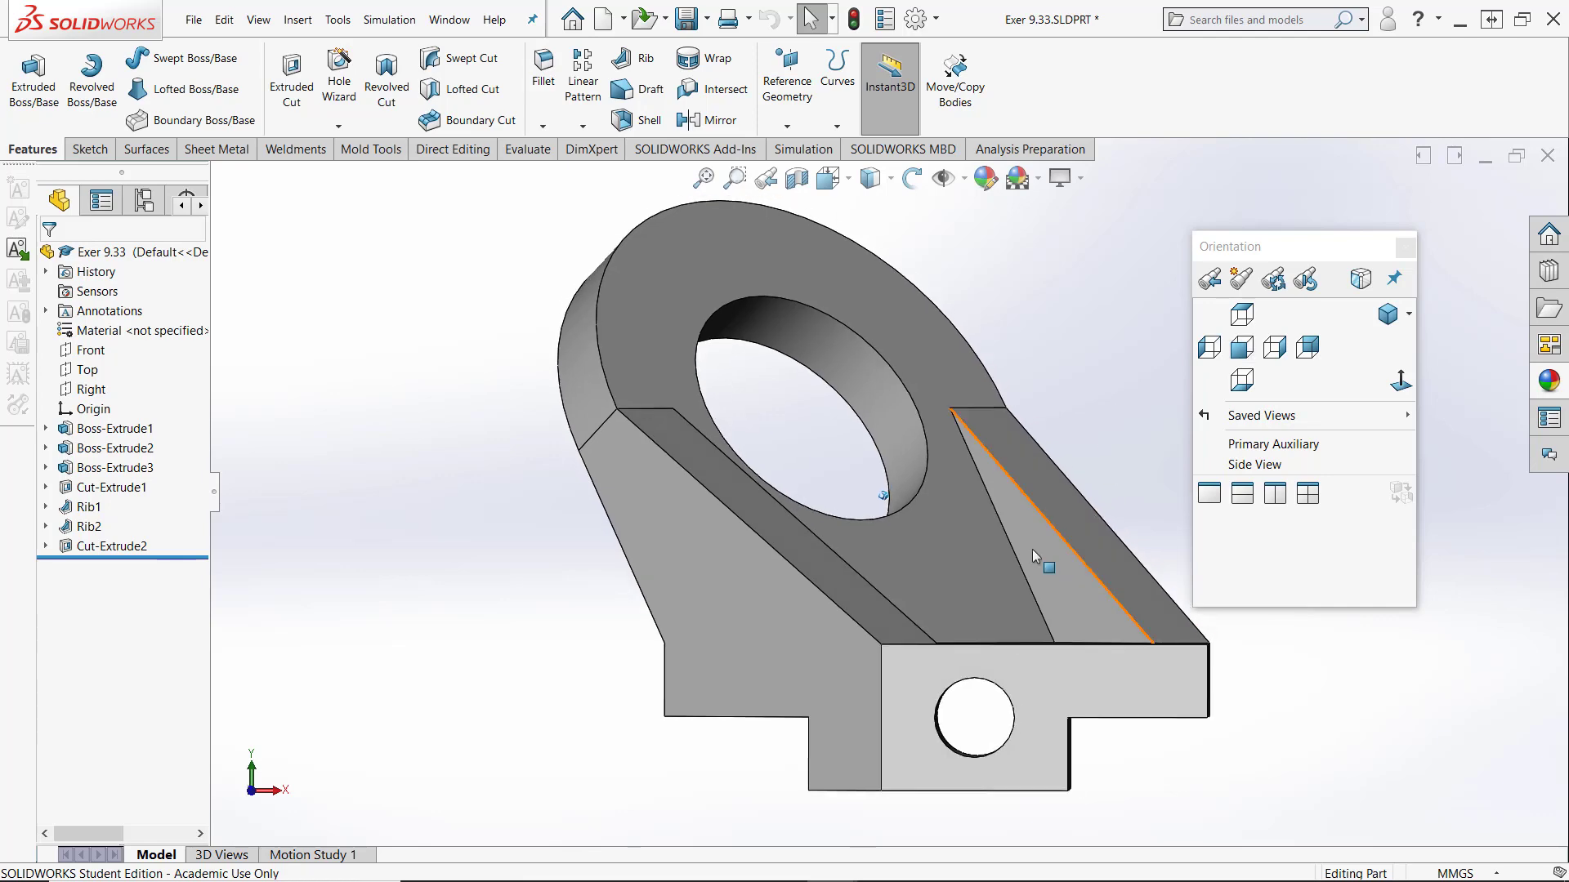
left_click_drag(1035, 557, 840, 543)
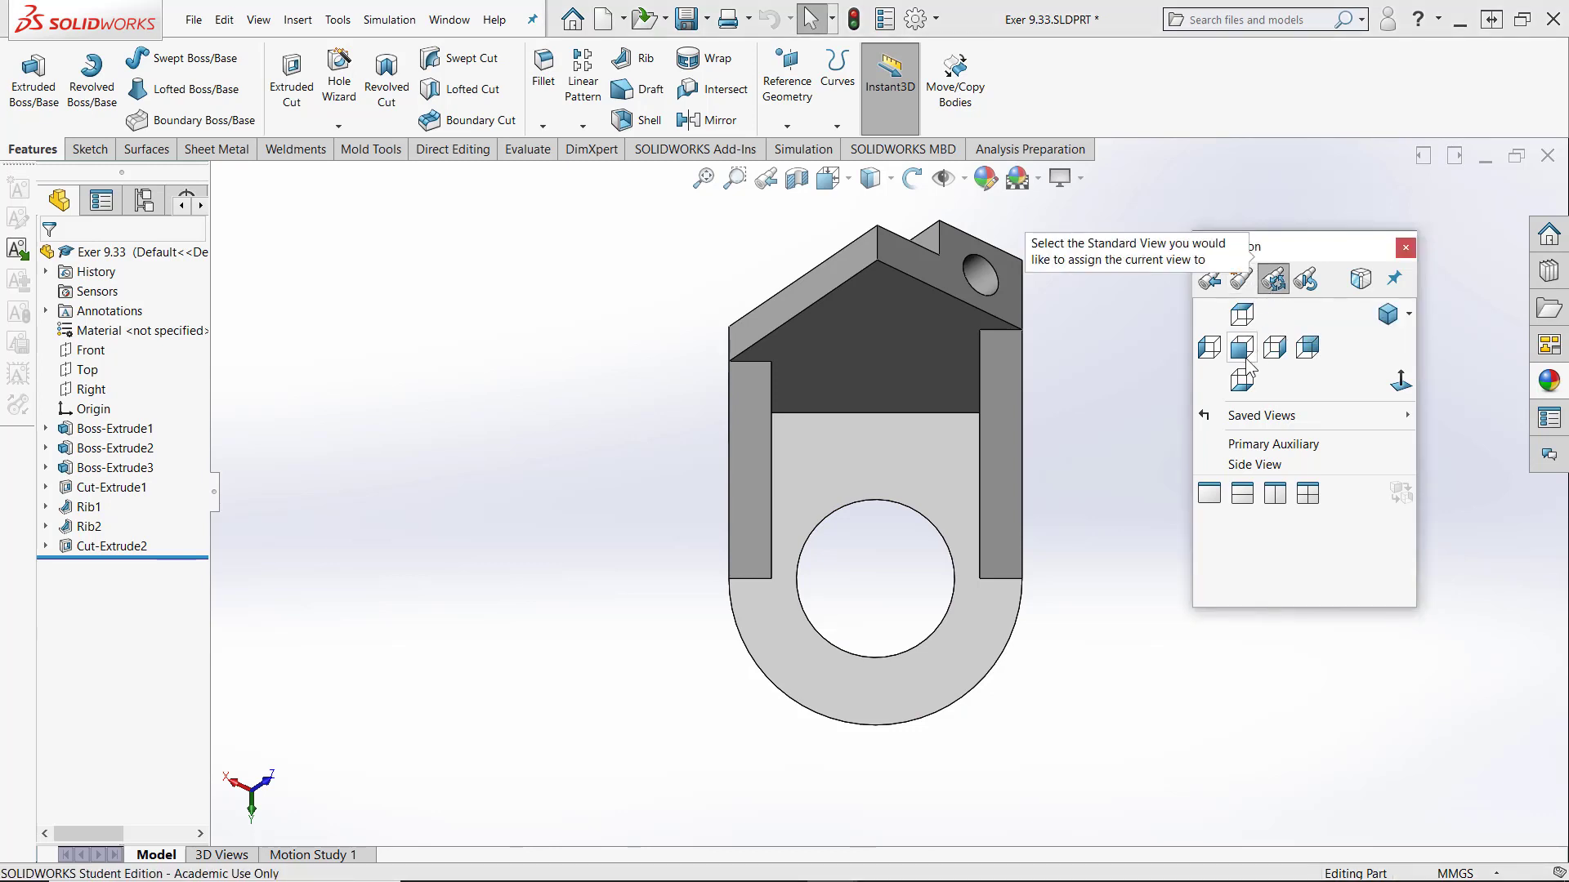
Step: Assign the current orientation to Front, confirm the warning, and view Front again
left_click(1242, 347)
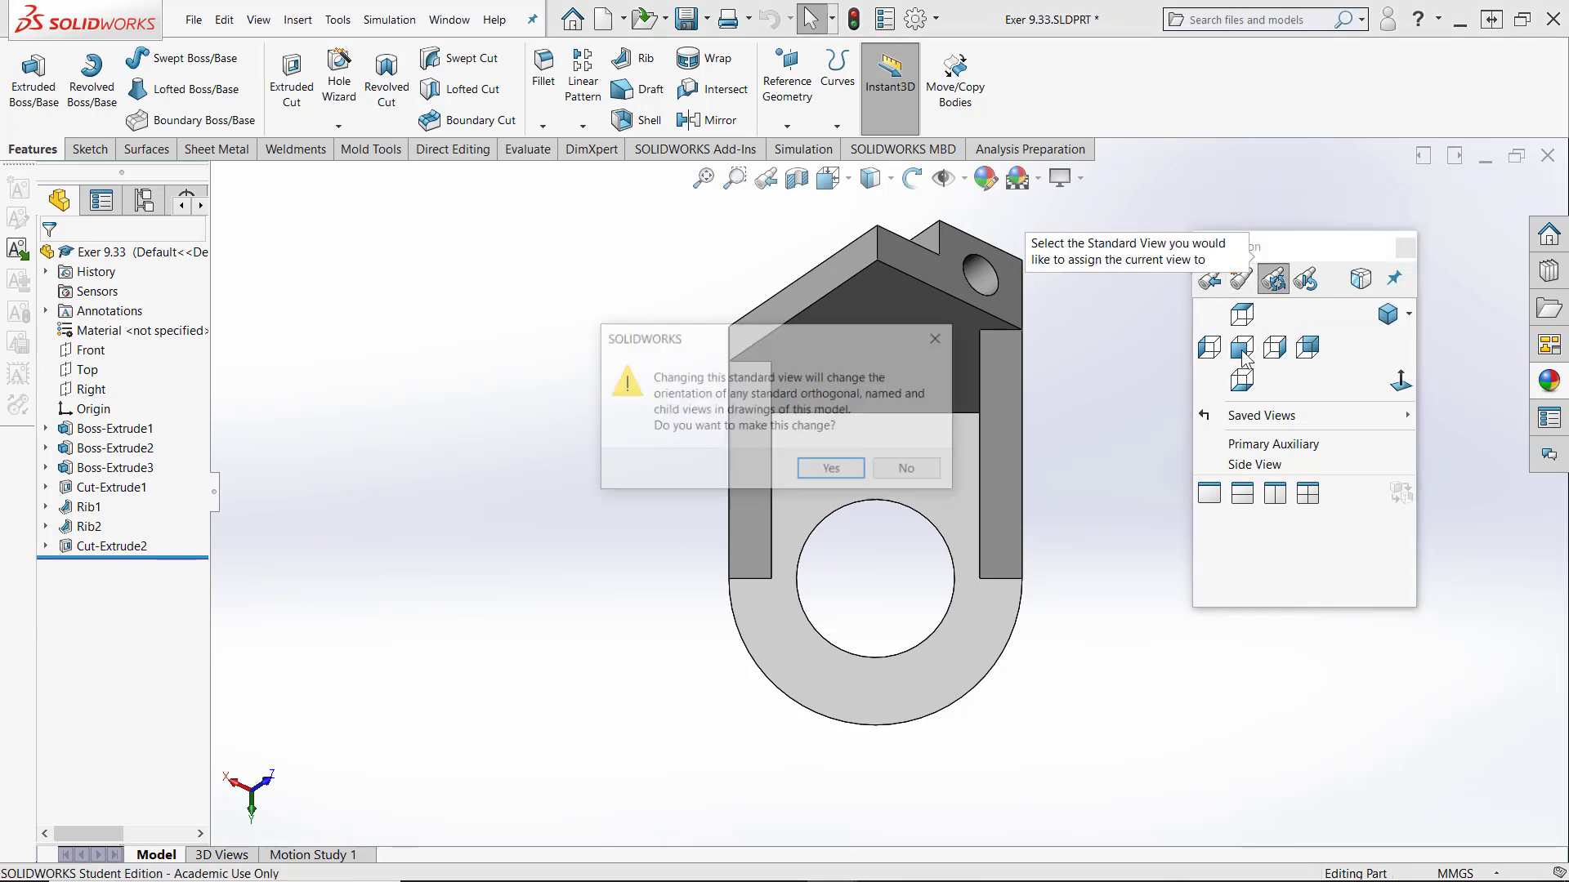
left_click(829, 468)
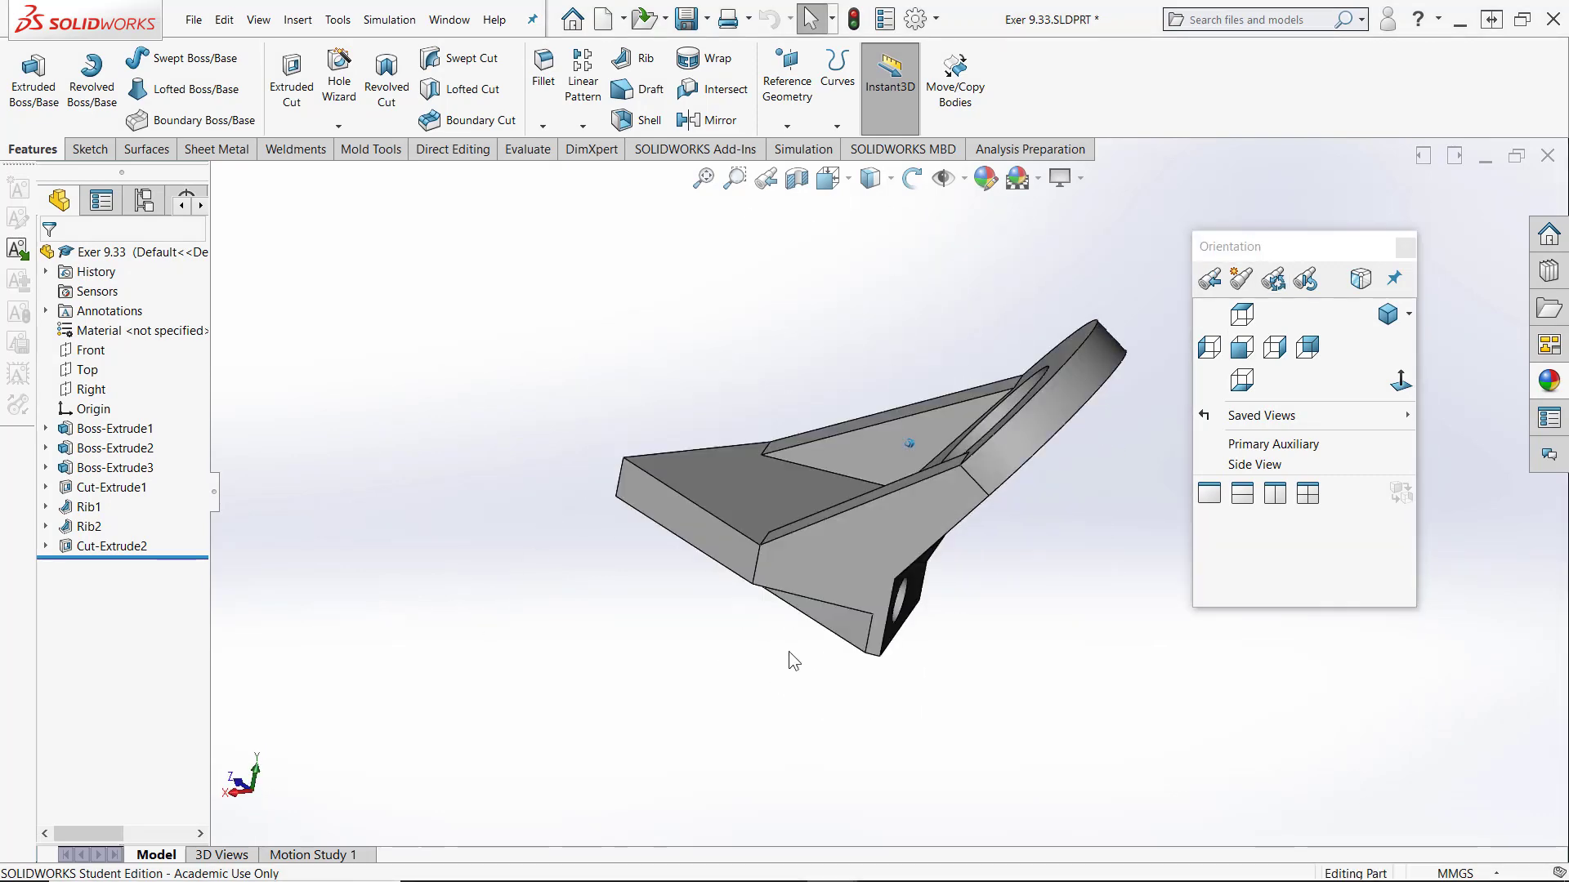
left_click(1240, 347)
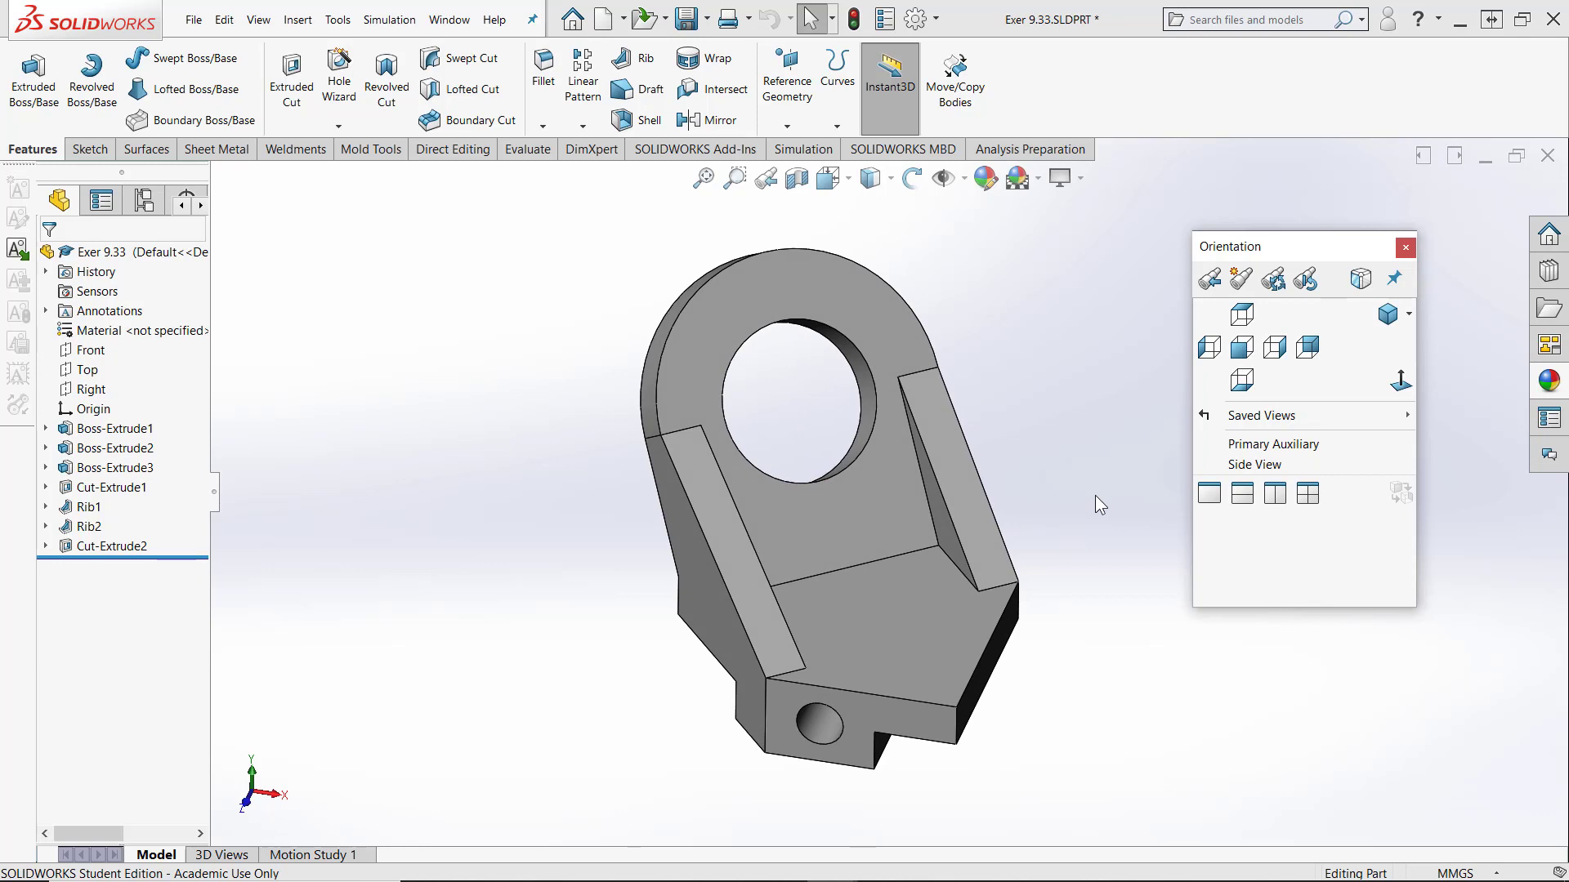
mouse_move(1413, 26)
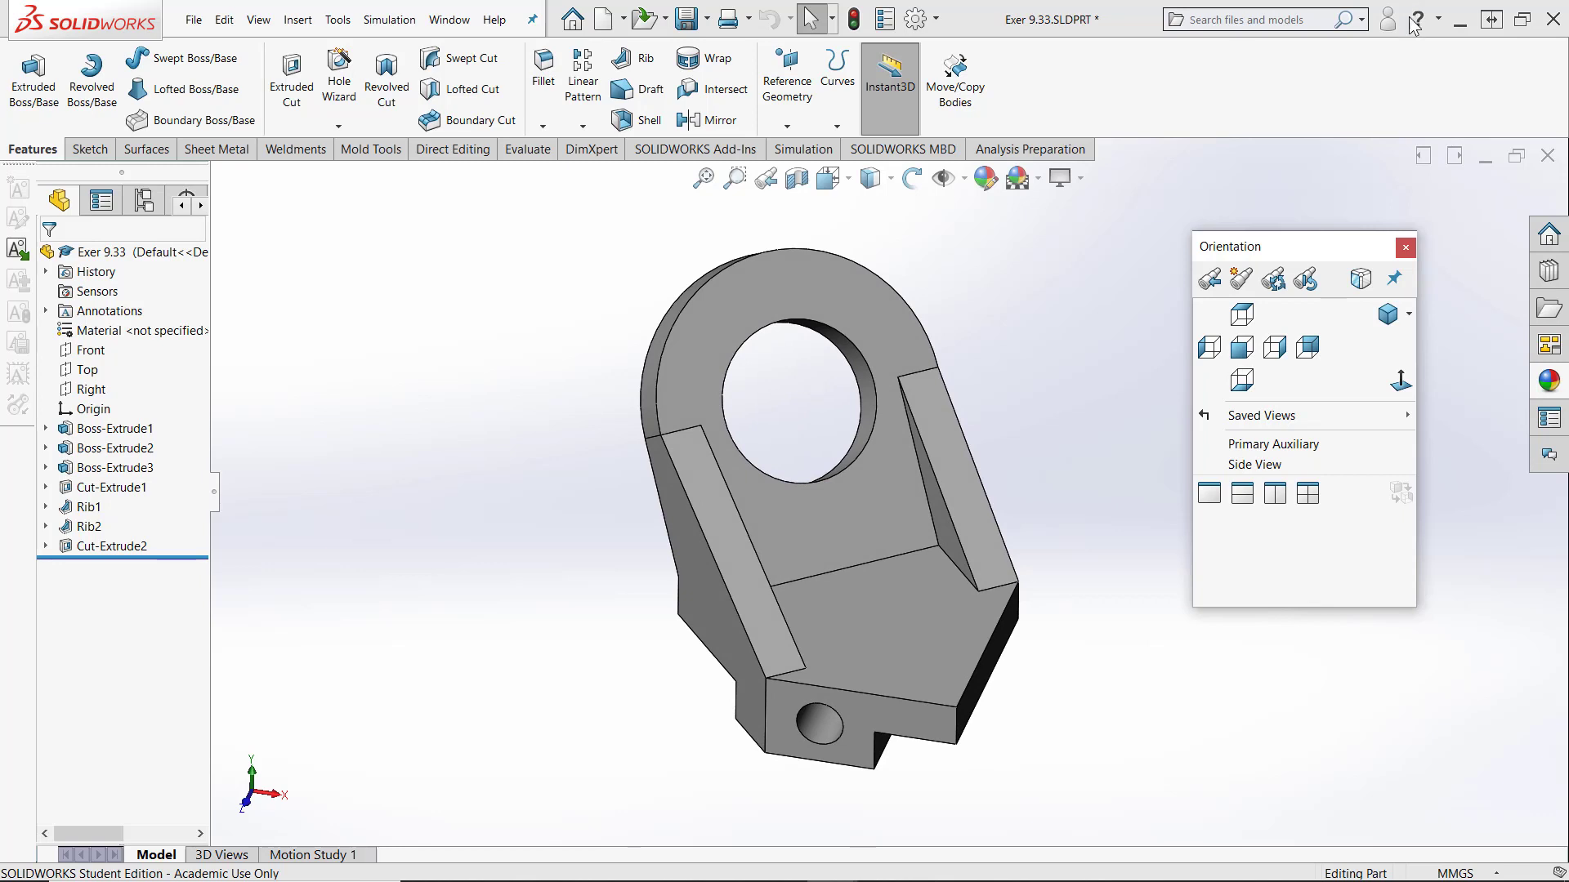